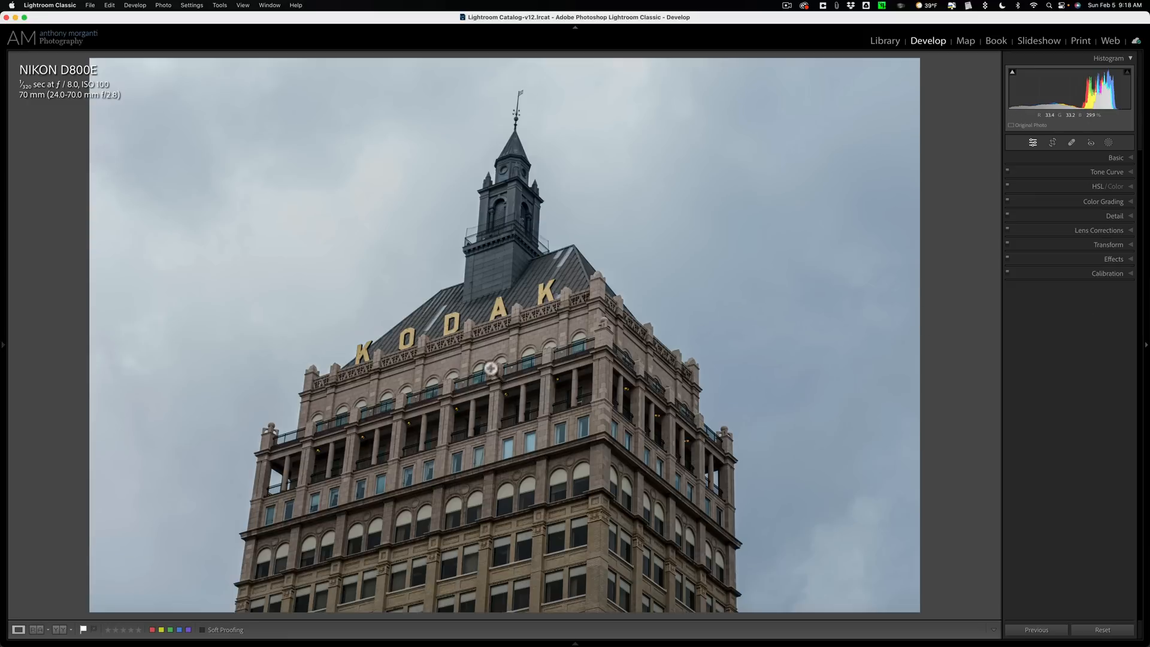
mouse_move(506, 352)
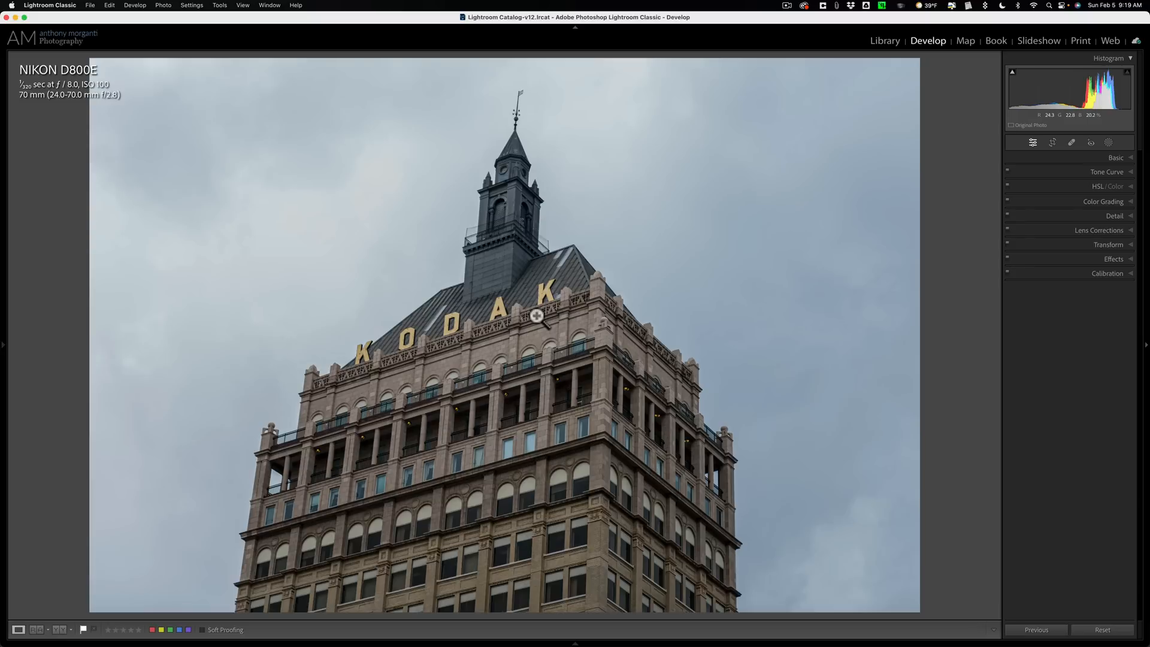
- Bring up the Masking tools for the Kodak building photo in Develop
click(1100, 71)
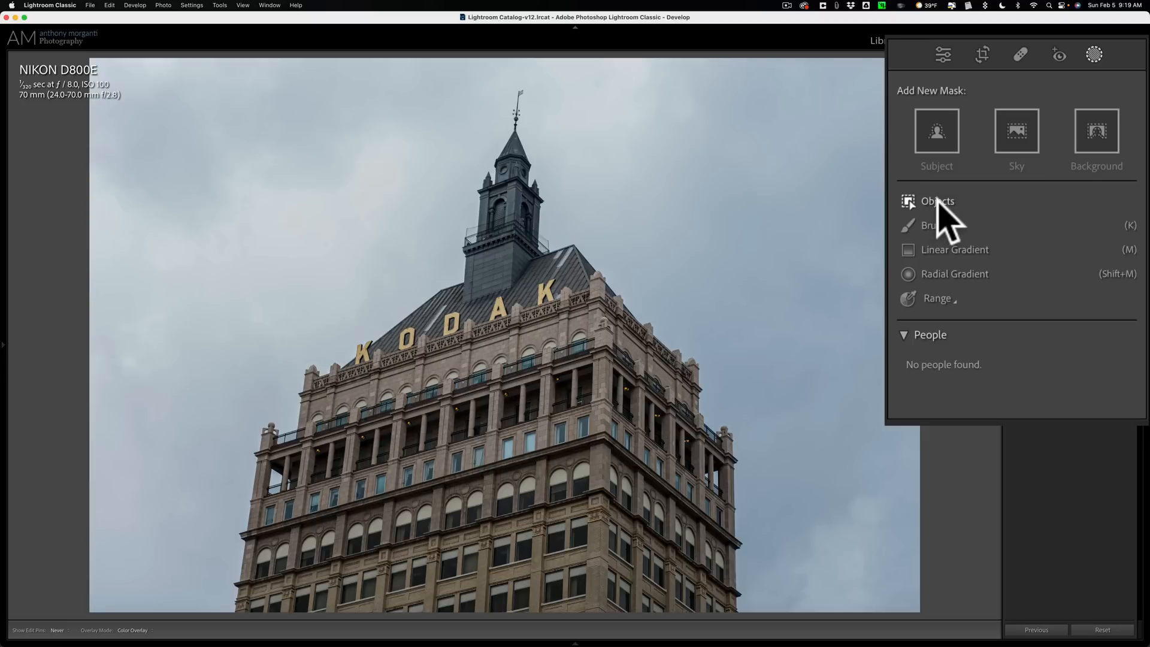
click(937, 200)
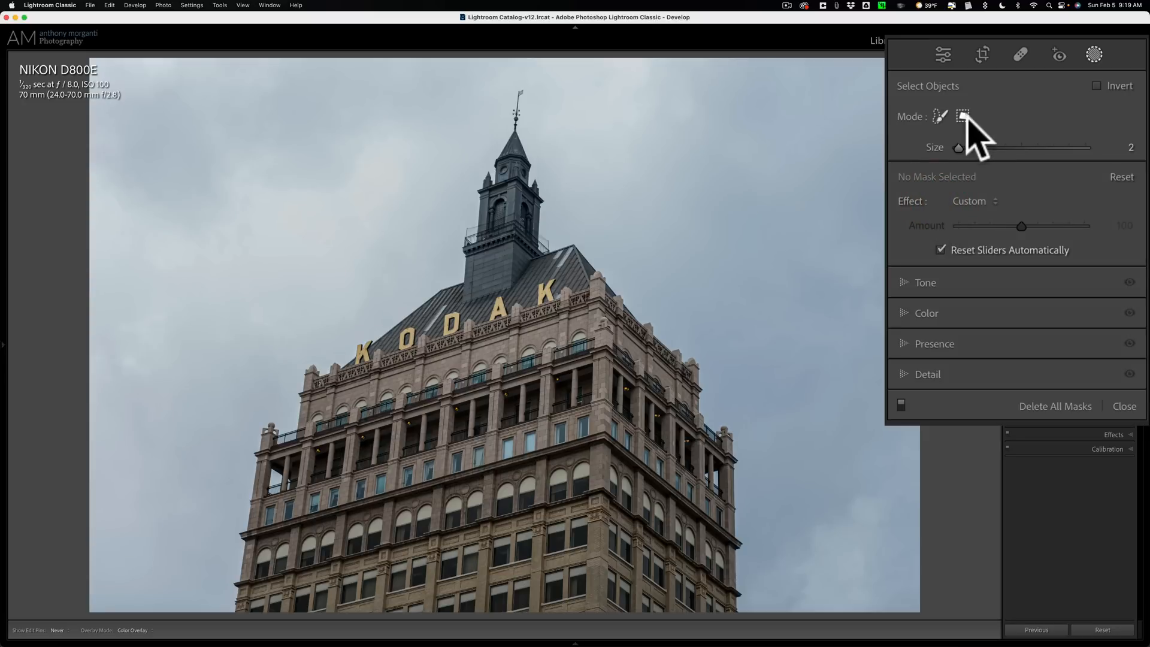
click(962, 116)
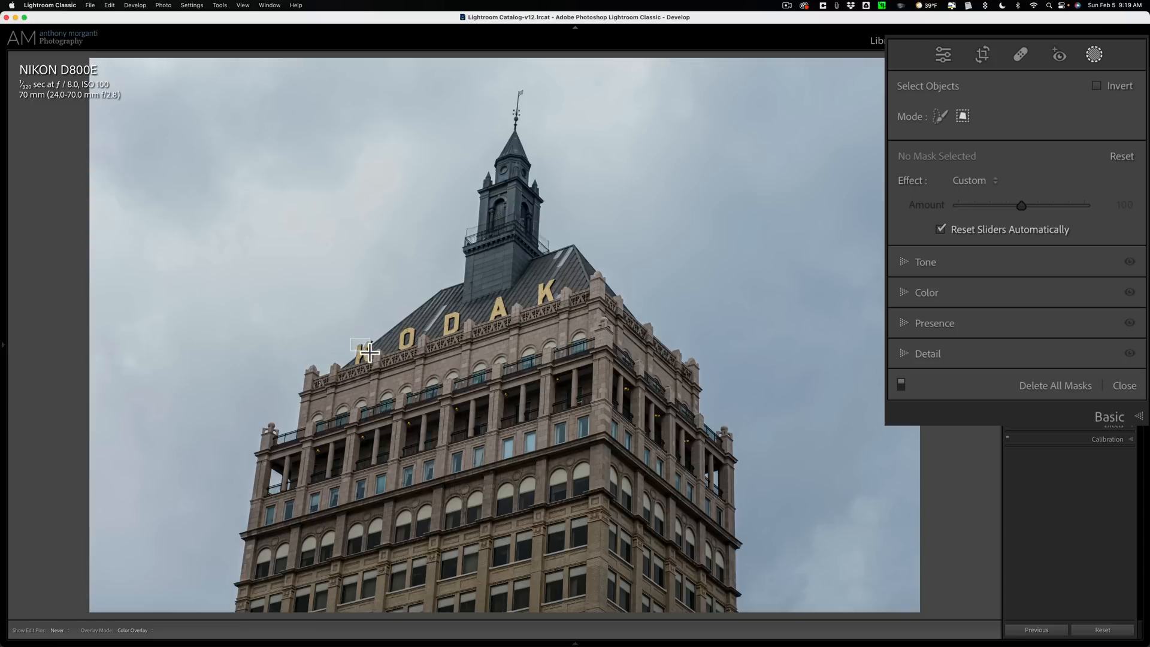
click(373, 371)
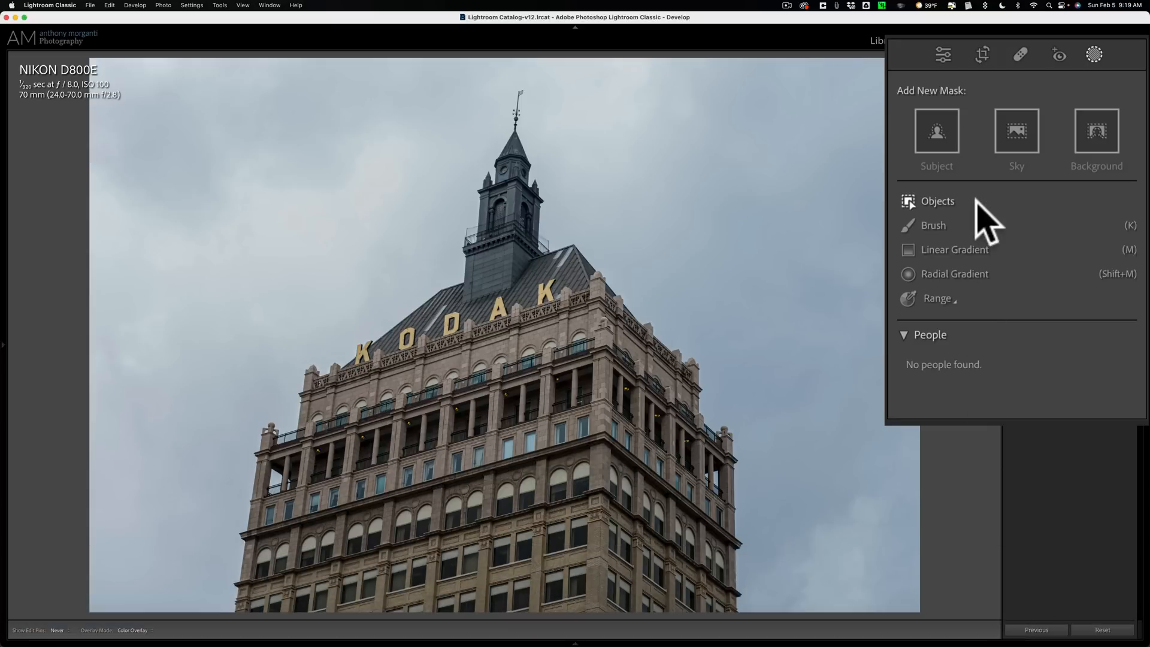
- Select the first letter K of KODAK as Object 1 in a new mask
click(937, 201)
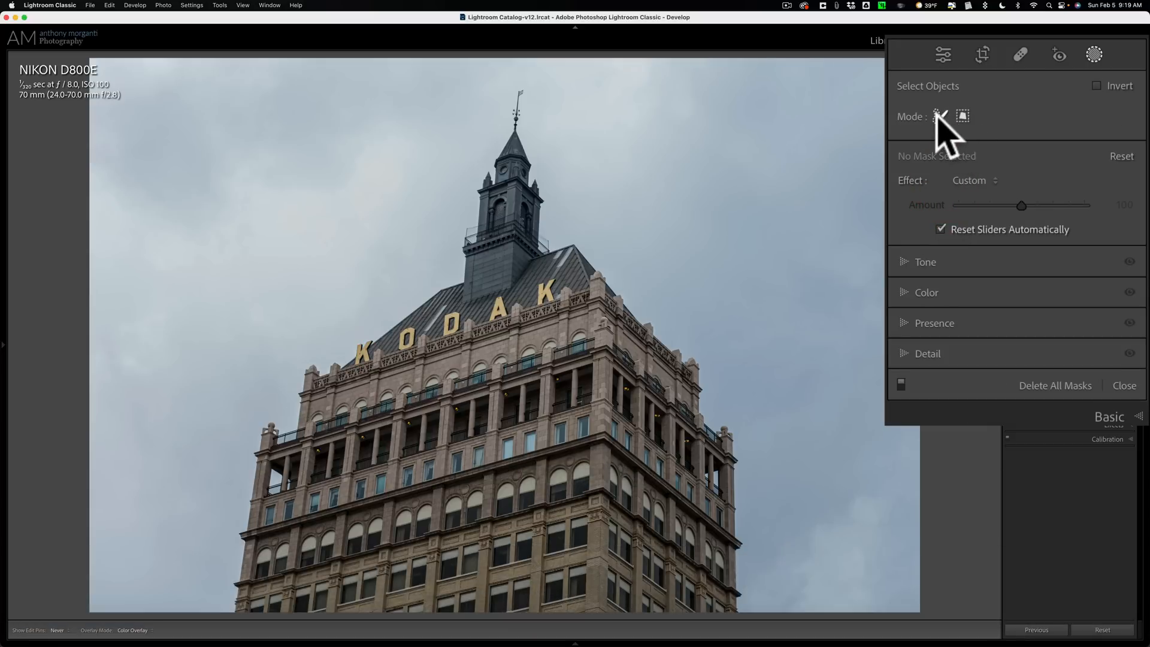
mouse_move(942, 116)
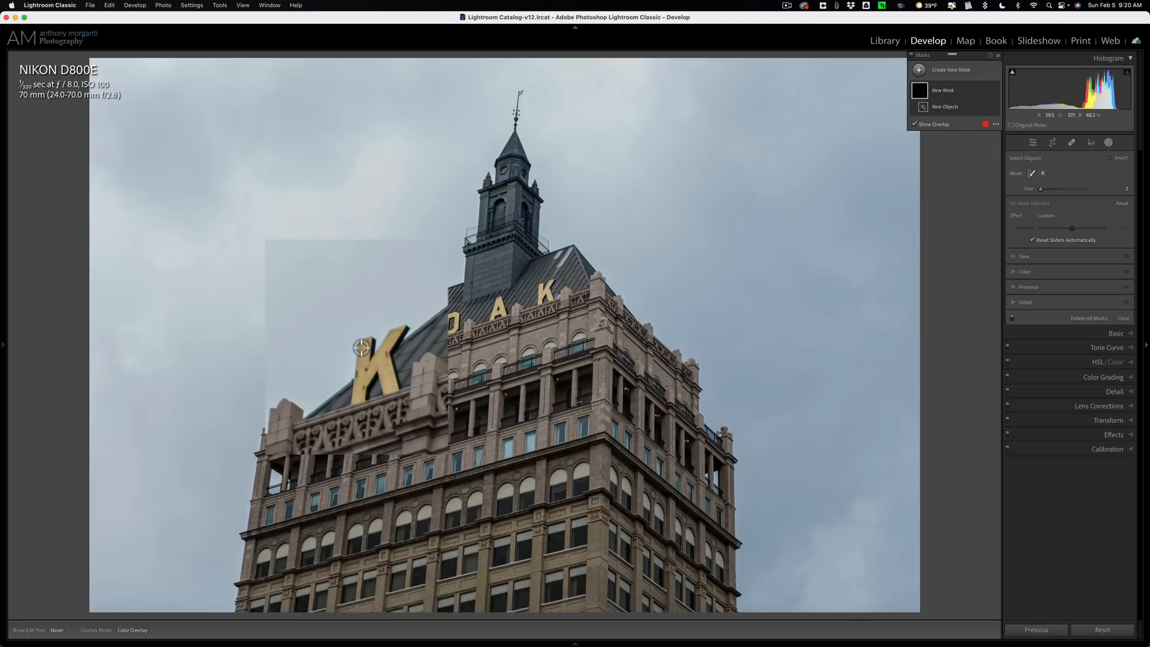
click(362, 381)
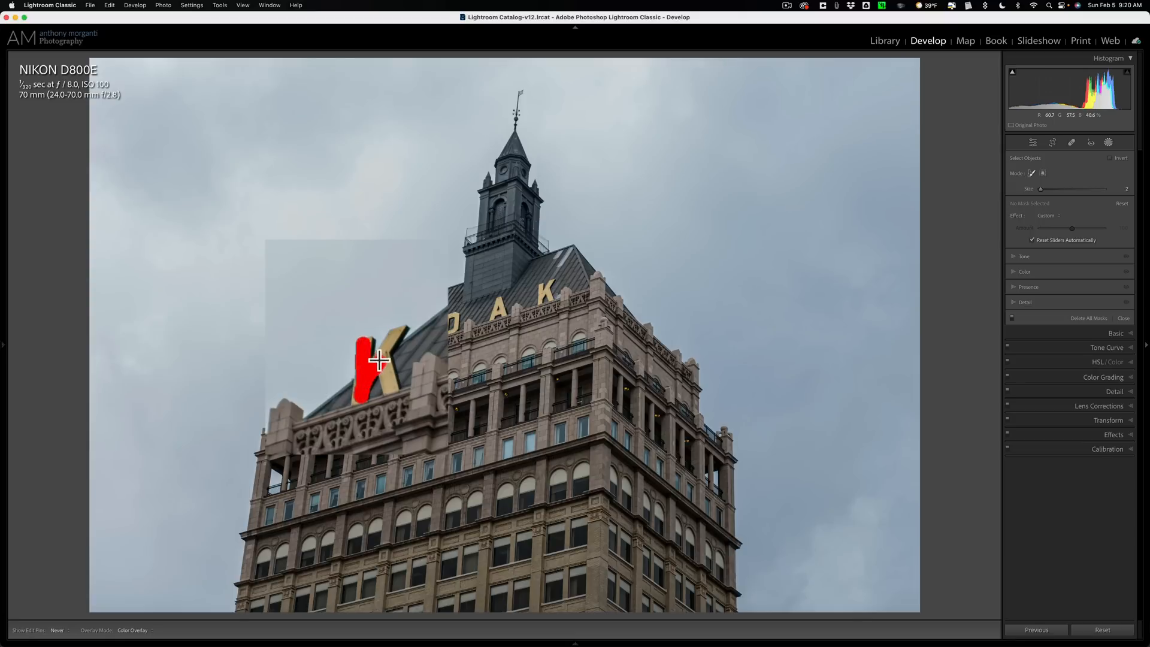
drag(376, 352, 384, 368)
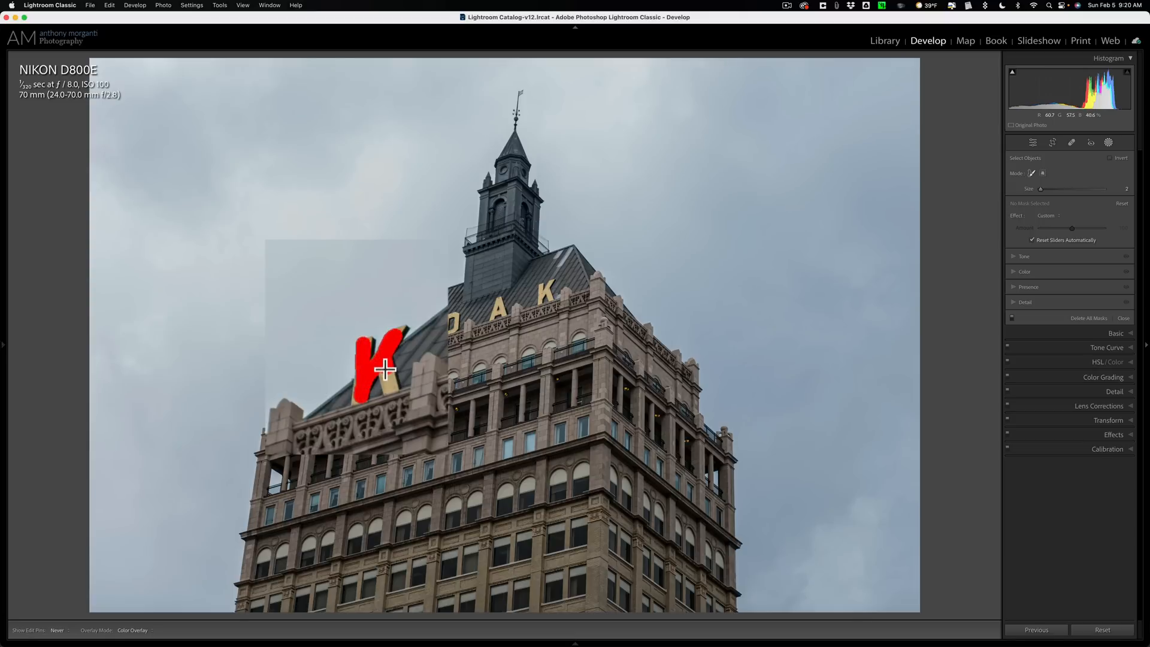
click(377, 363)
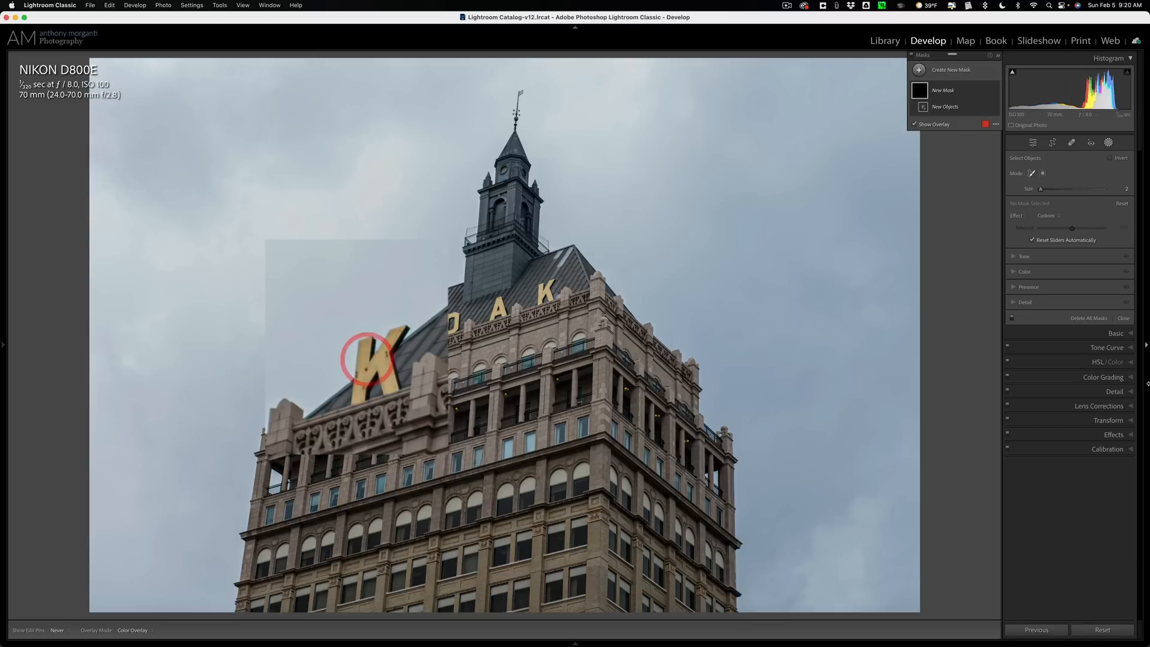
click(375, 359)
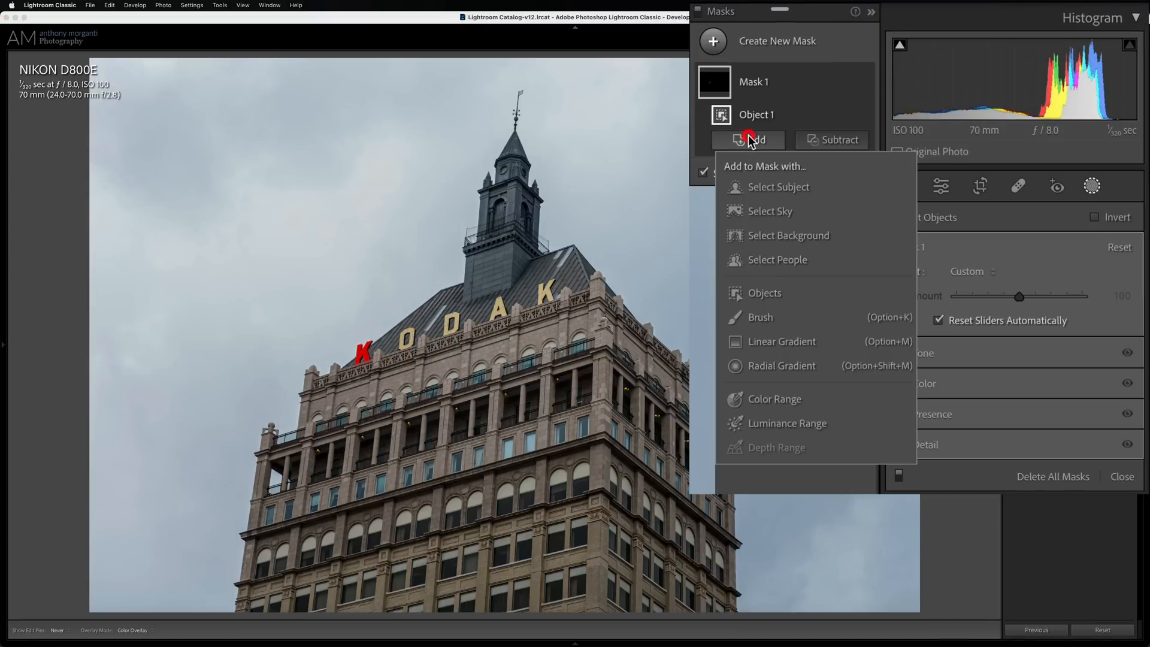
- Add the O and D of KODAK to Mask 1 as further object selections
click(764, 292)
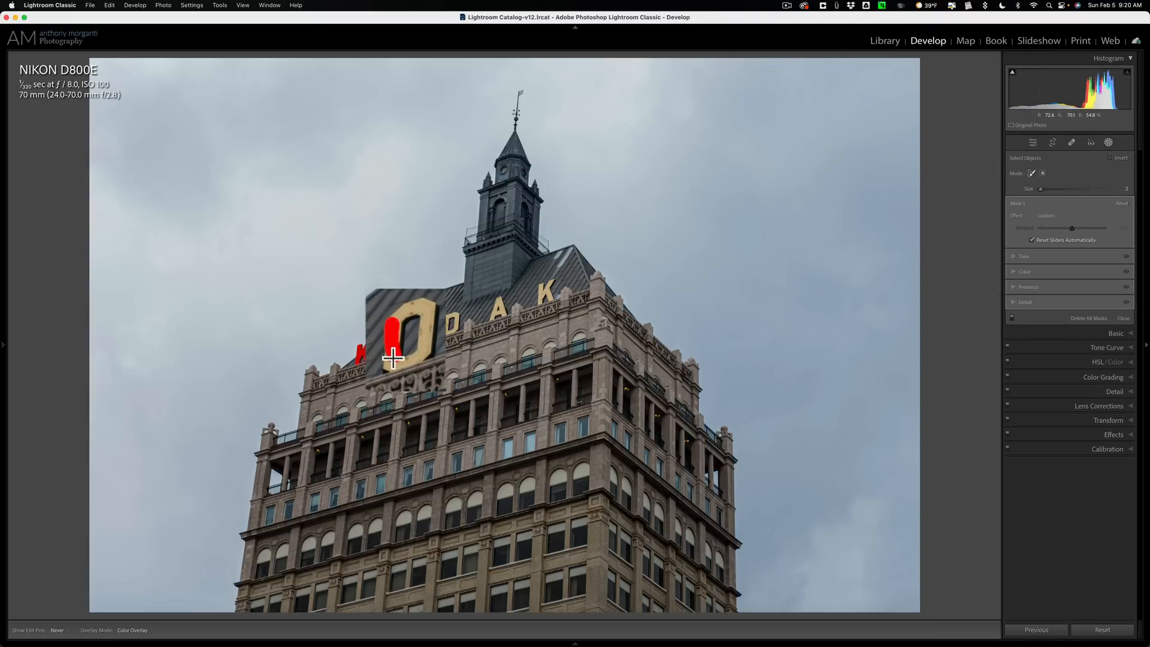
drag(394, 359, 421, 339)
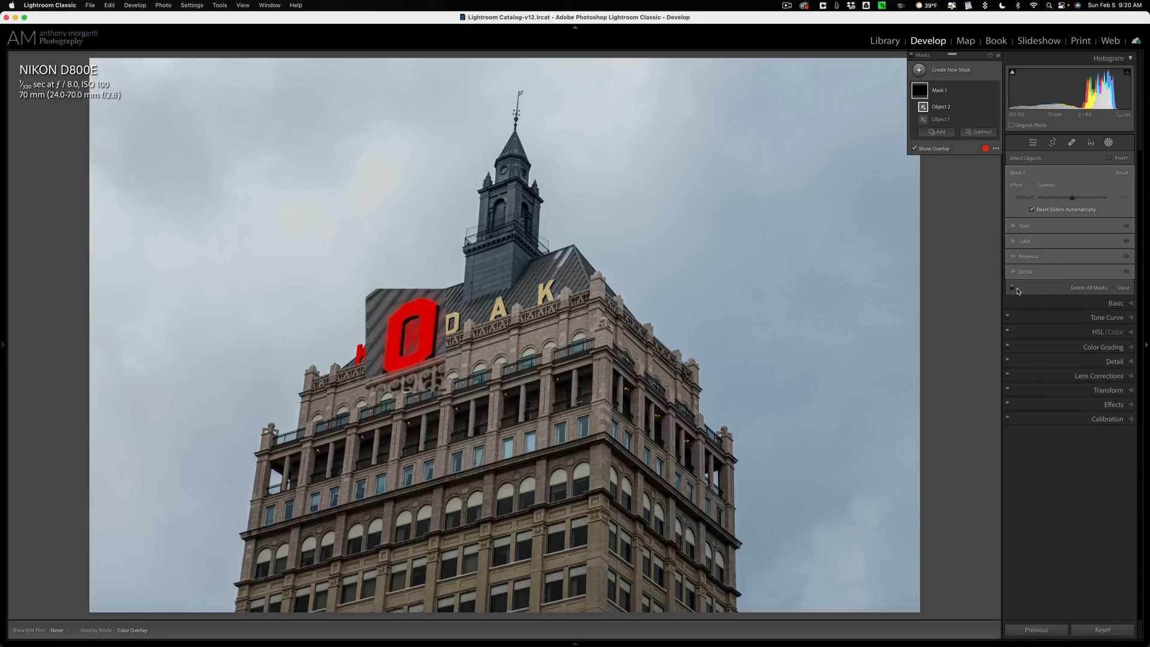
click(936, 131)
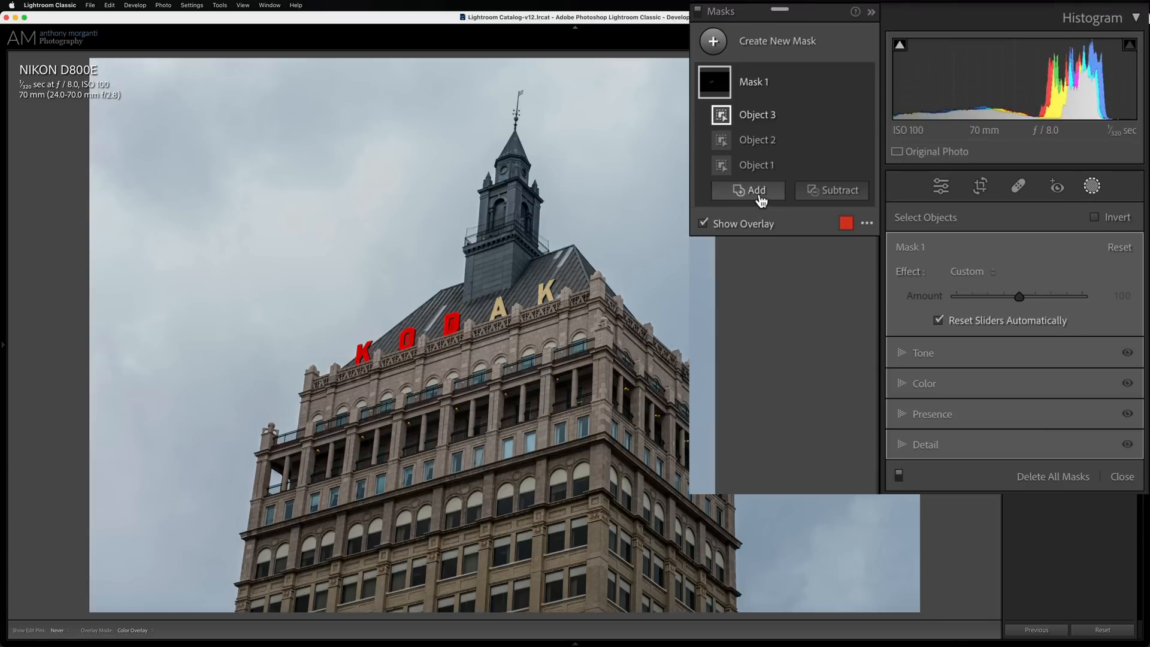
- Add the A and the final K to Mask 1 so all five KODAK letters are selected
click(747, 189)
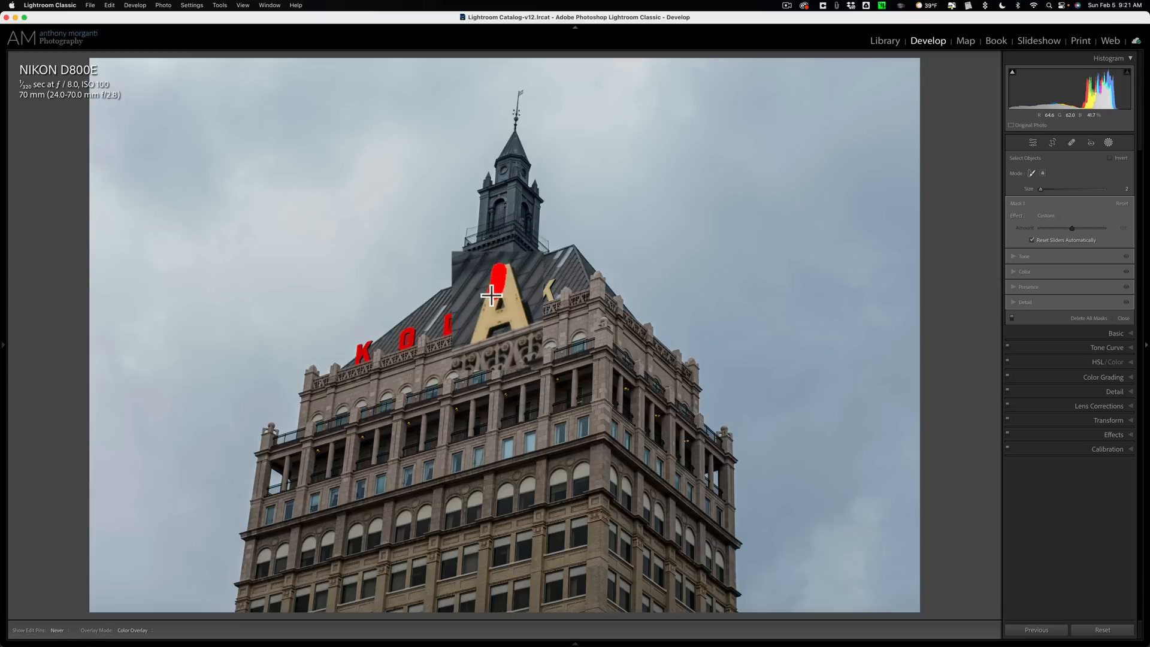
drag(490, 296, 502, 317)
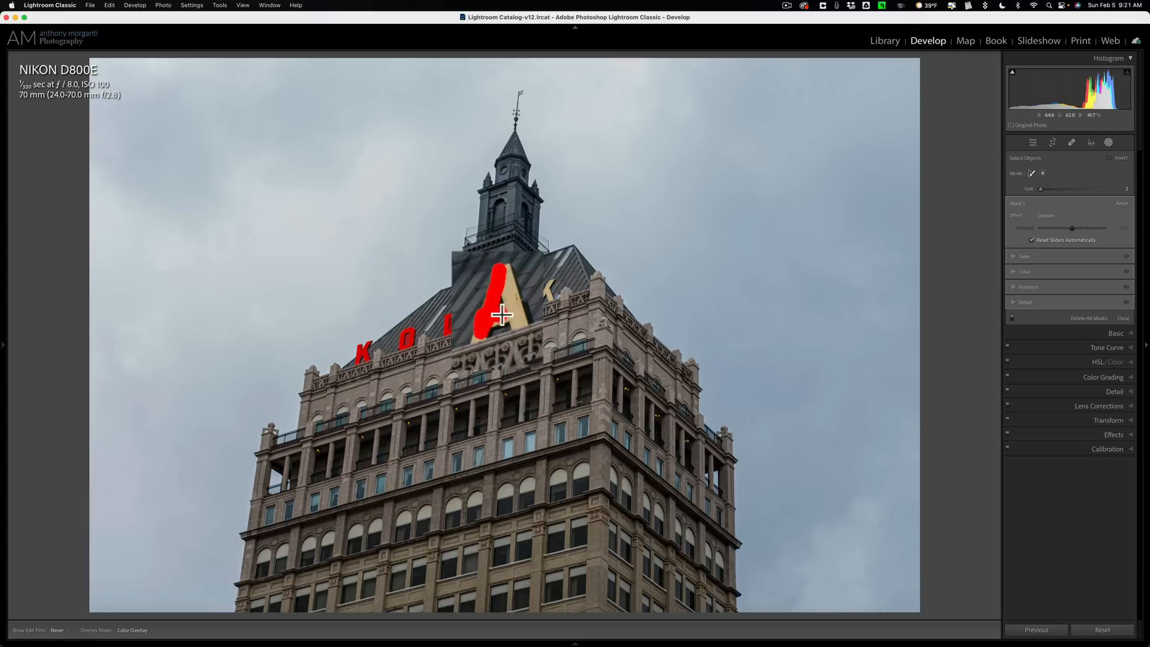
drag(502, 315, 511, 287)
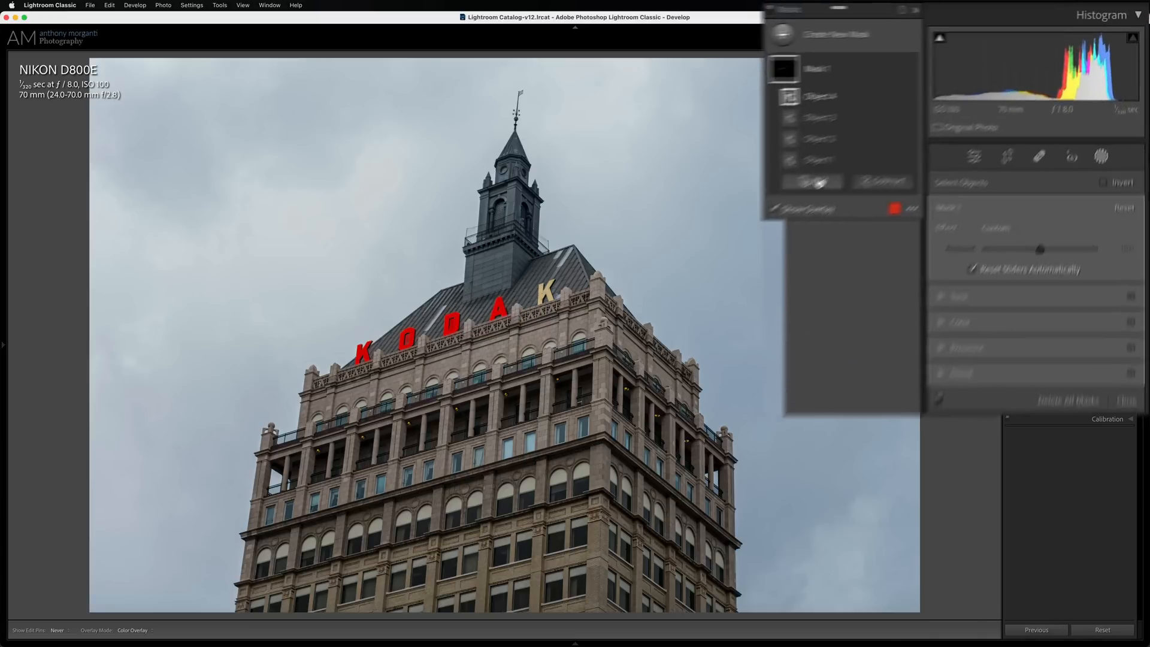
click(748, 215)
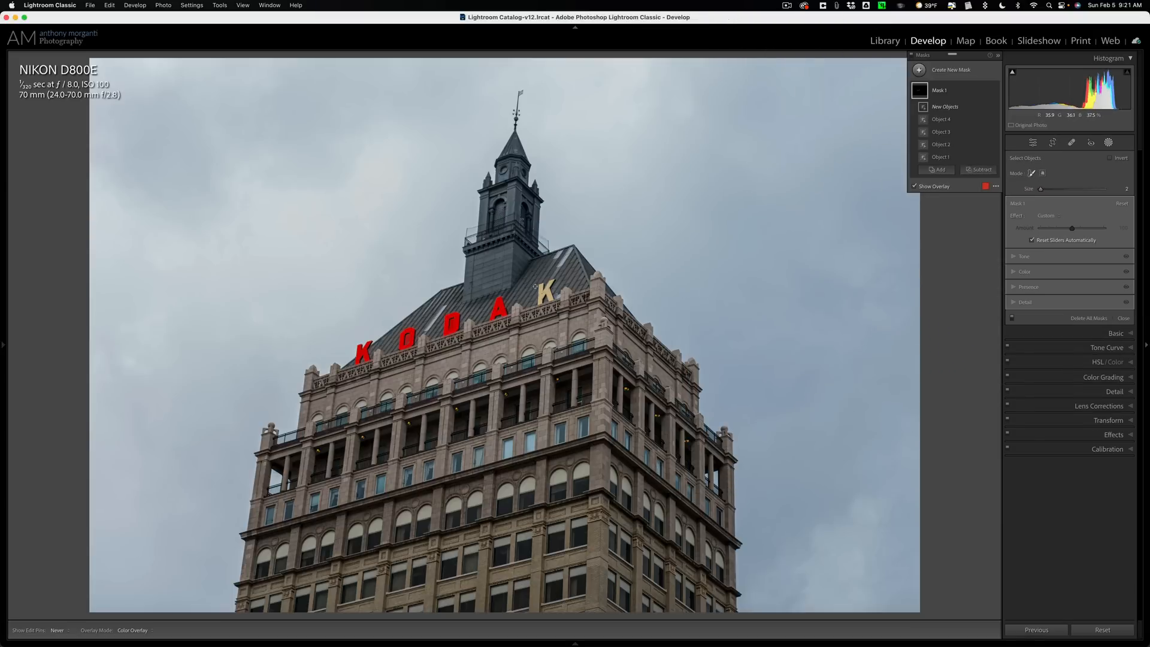
click(533, 266)
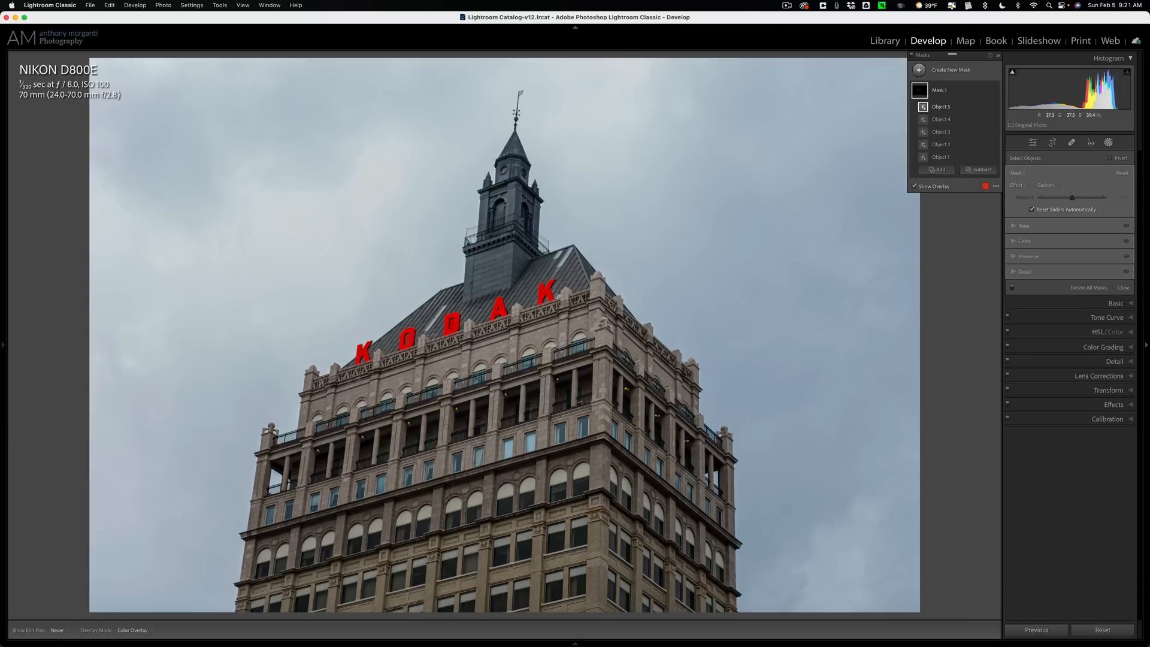
mouse_move(822, 169)
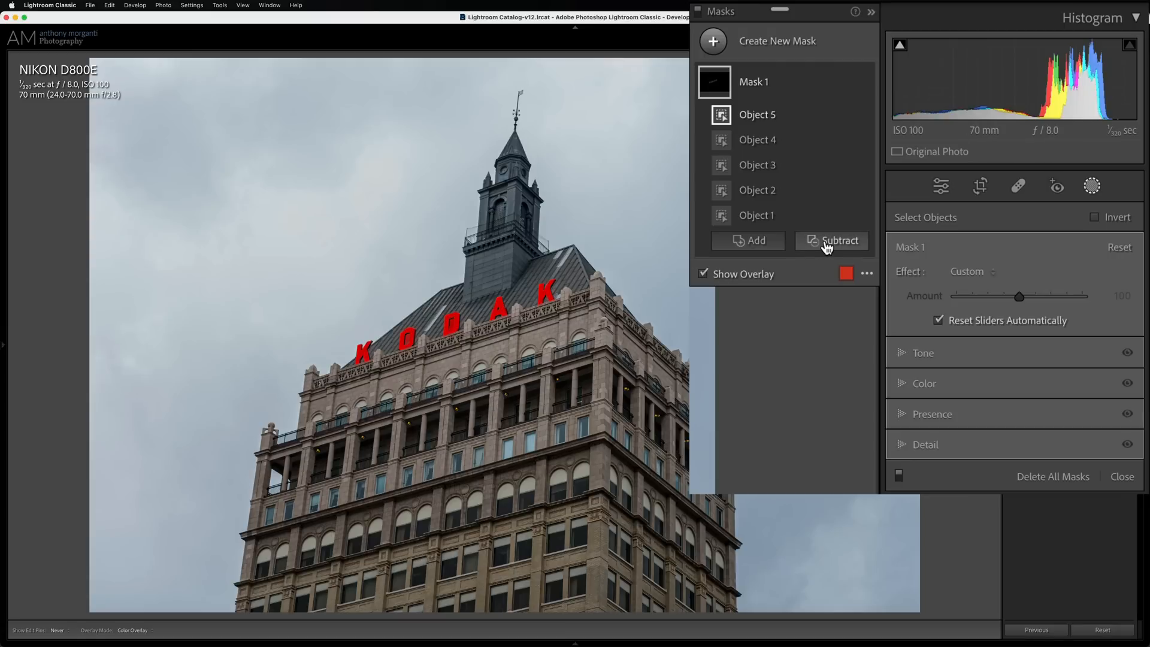
- Add a subtracting brush to Mask 1 with its feather lowered to 72
click(839, 240)
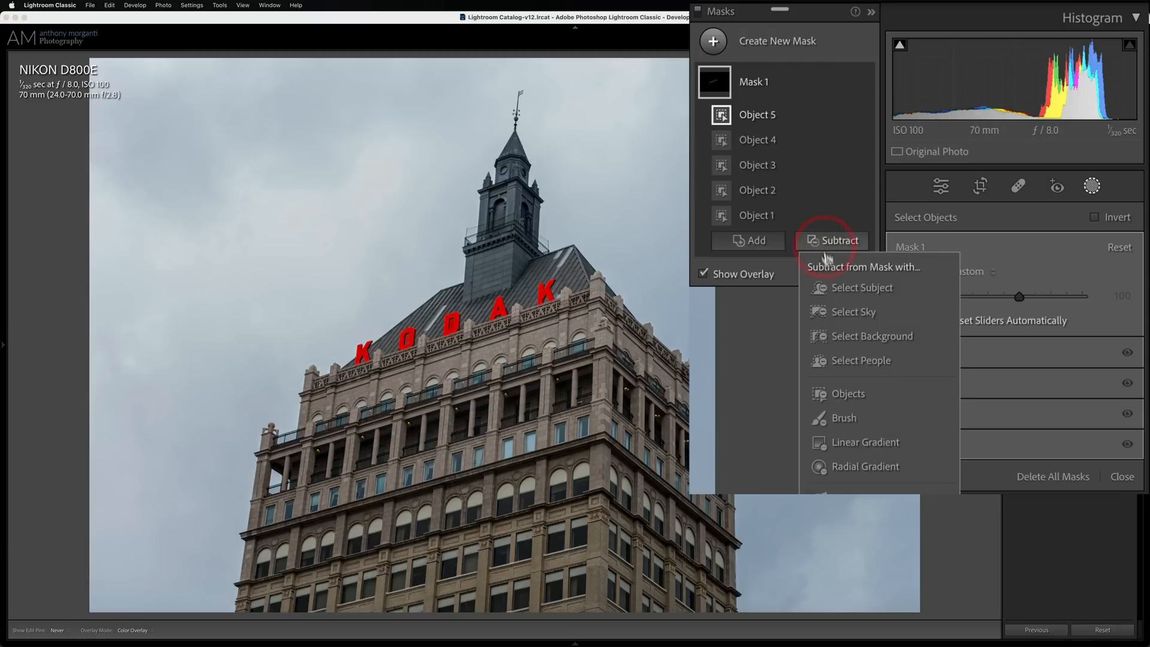
click(842, 418)
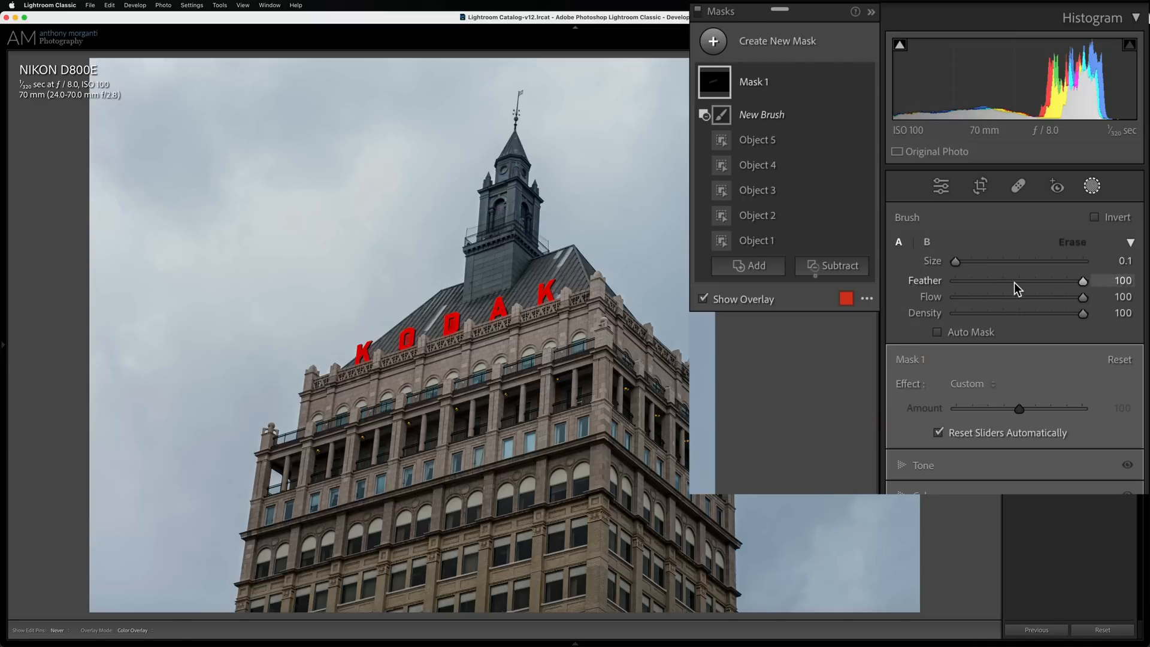
drag(1082, 280, 1047, 285)
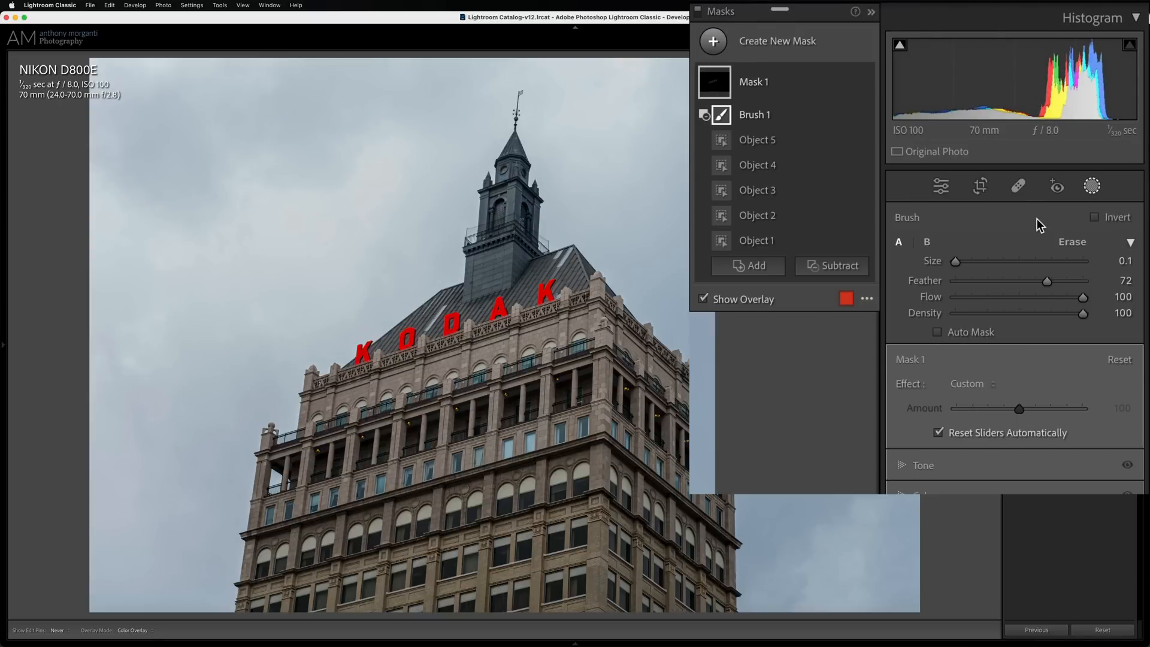
mouse_move(806, 83)
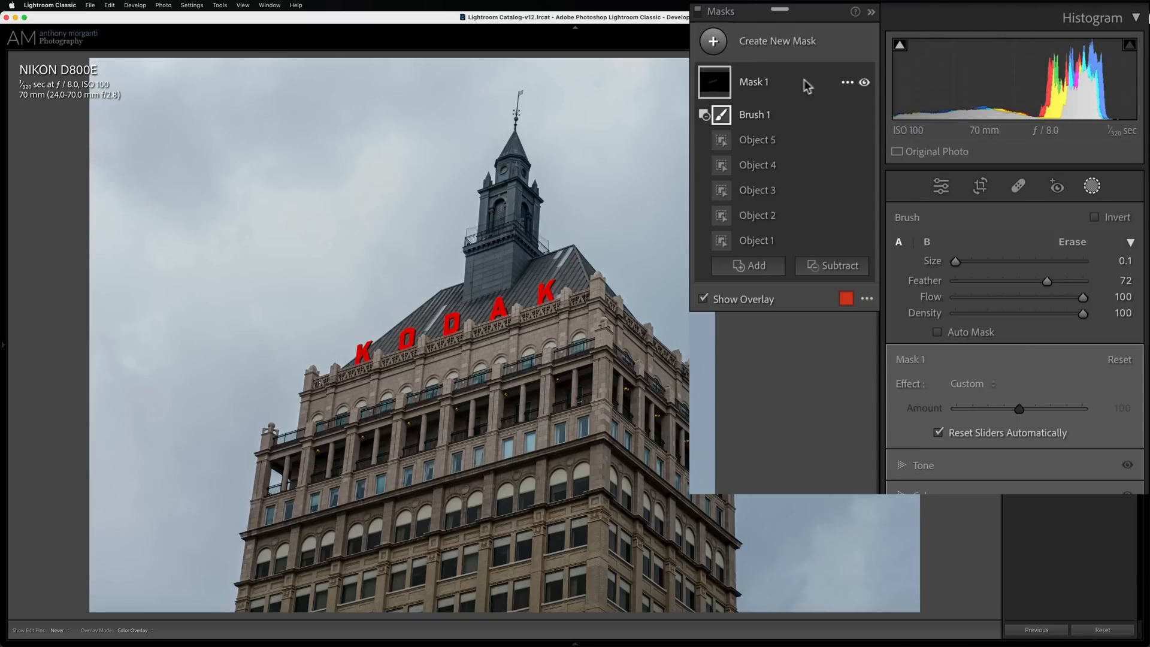
- Preview Mask 1's coverage and lower its Saturation to turn the rest of the photo black and white
click(847, 82)
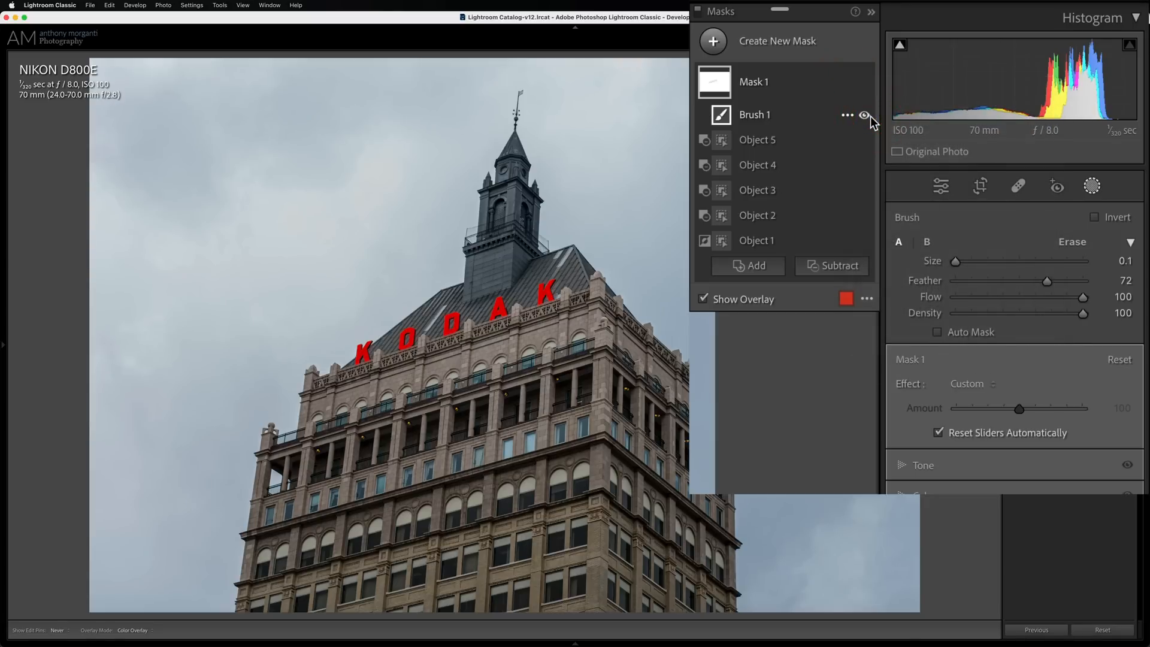
click(864, 115)
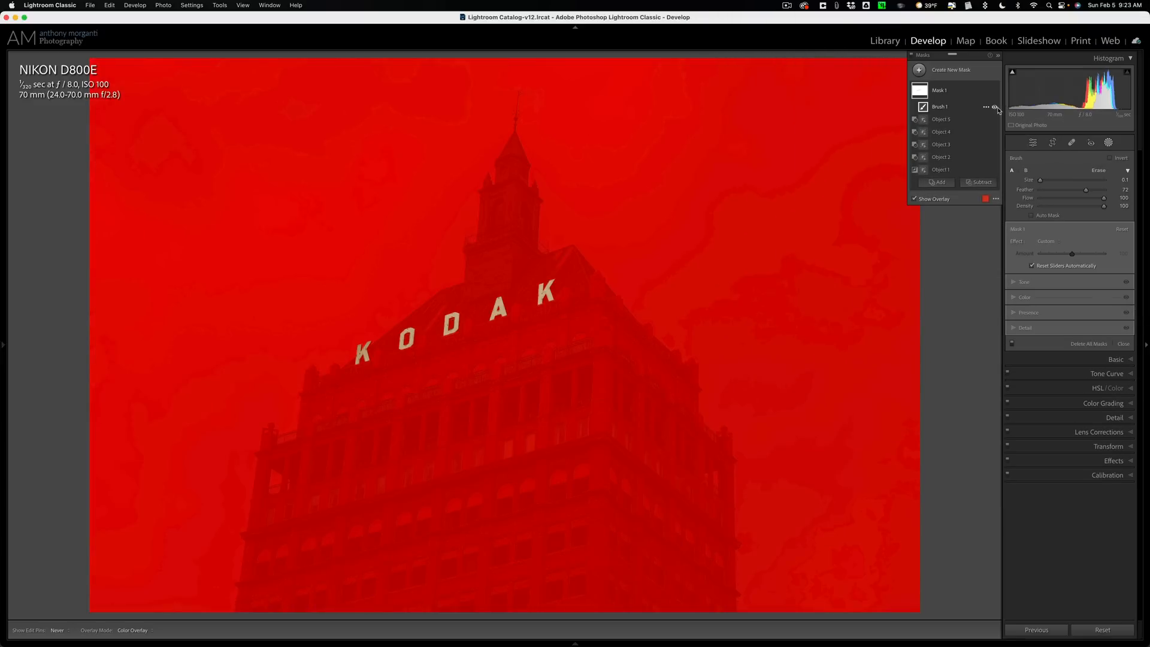
mouse_move(1019, 144)
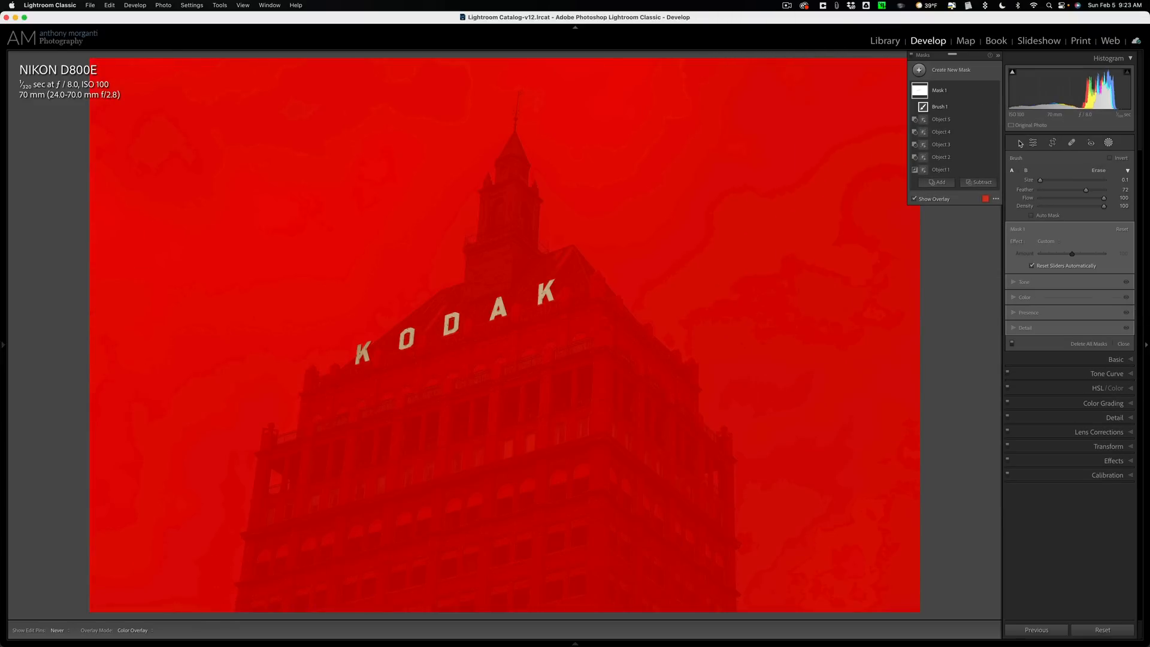
click(923, 328)
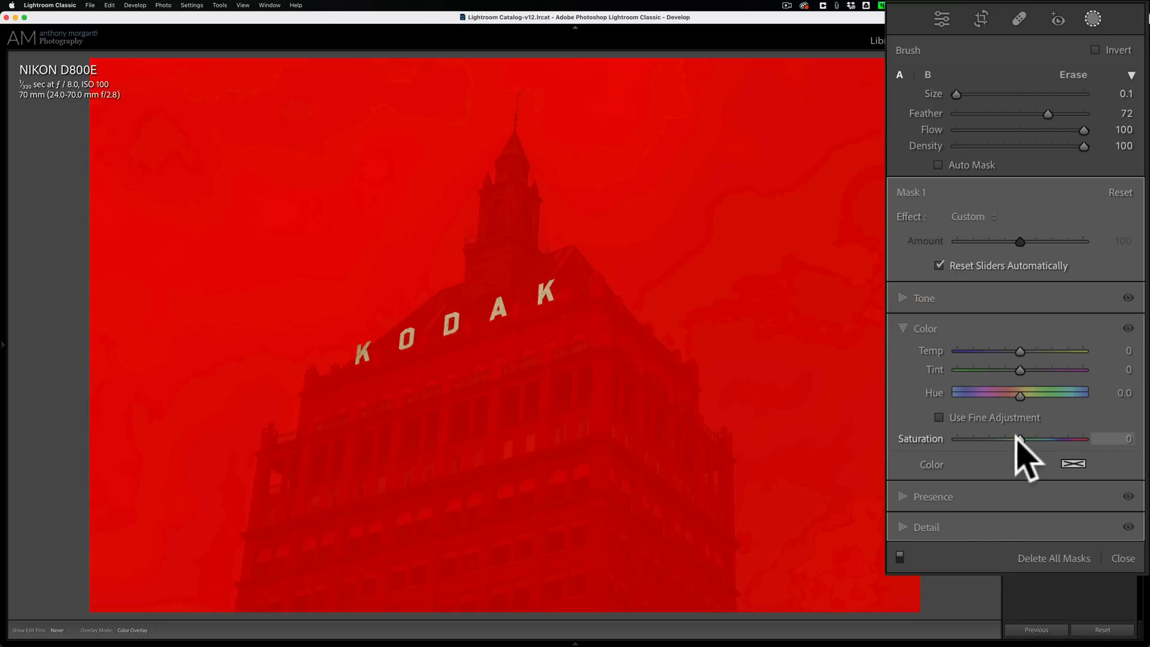
drag(1019, 438, 957, 439)
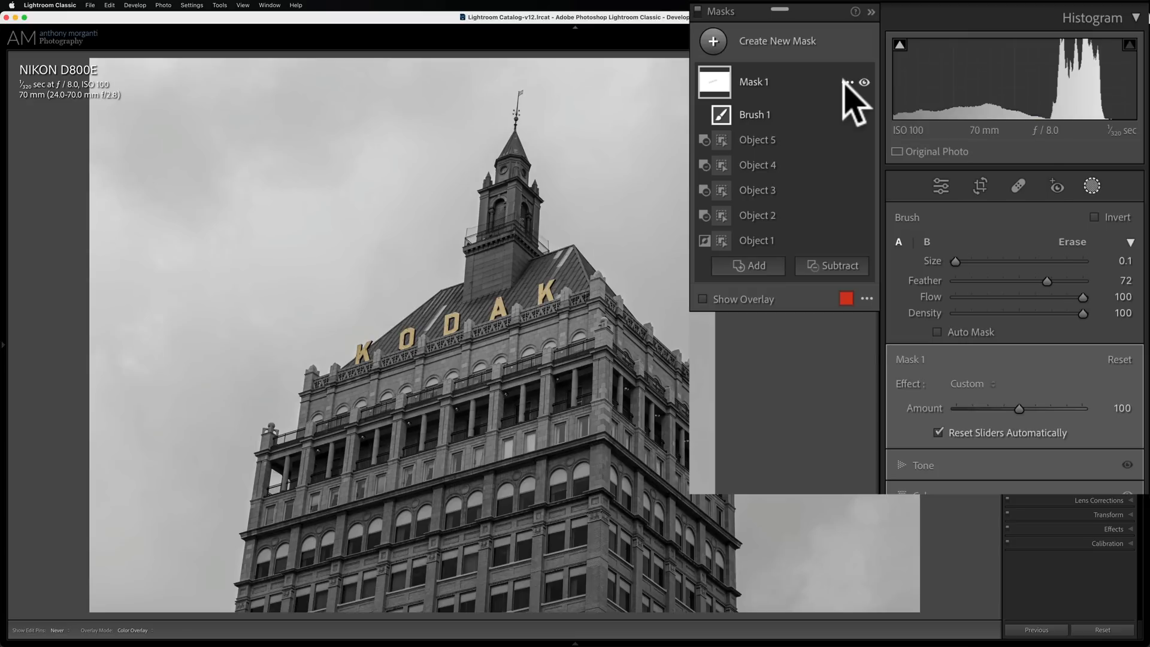
- Invert Mask 1 onto the letters, boost their saturation and add texture 72 and clarity 61
click(850, 81)
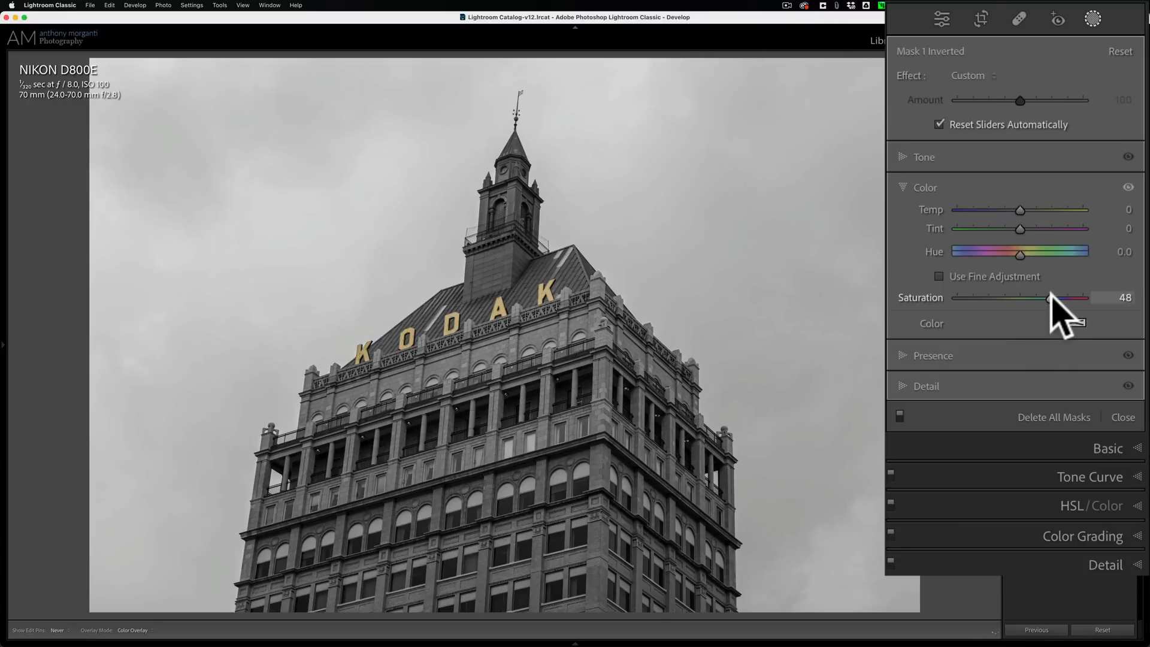
drag(1047, 298, 1061, 299)
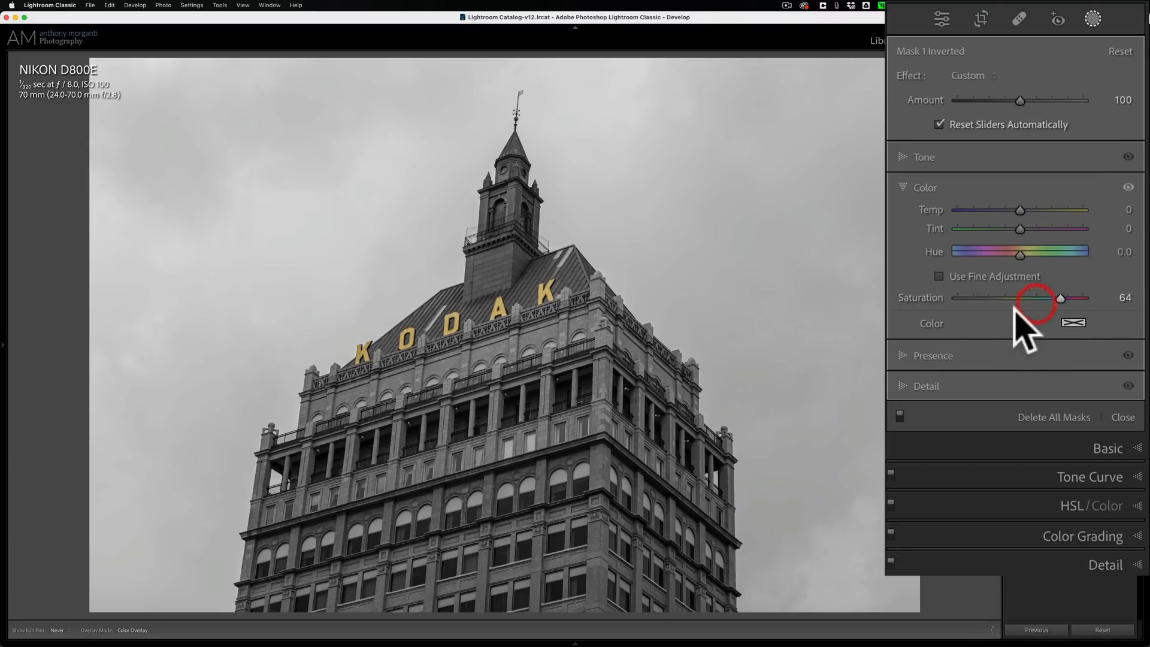
click(903, 187)
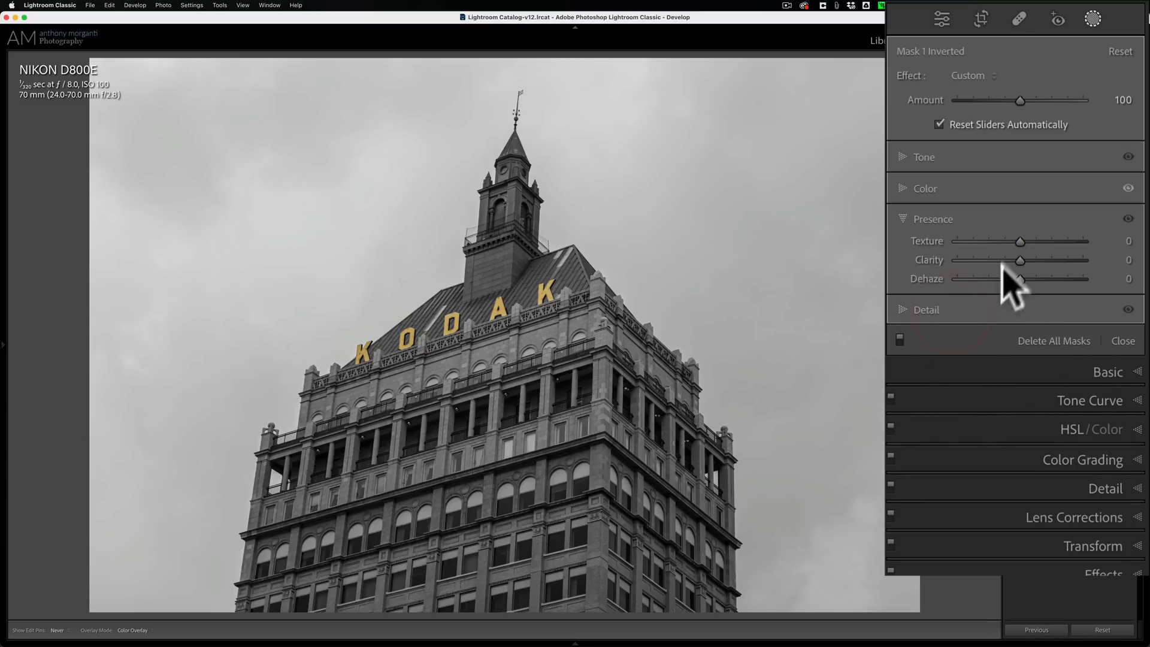
drag(1020, 240, 1064, 241)
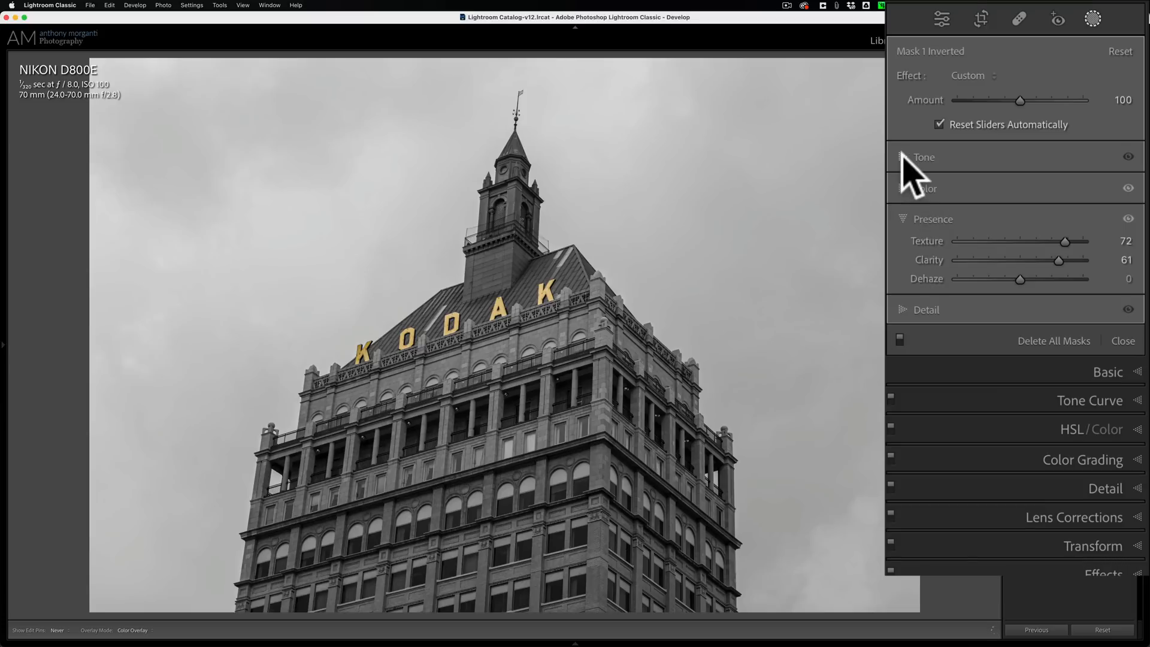
- Fine-tune the letters' exposure and push their saturation up to 74
click(923, 157)
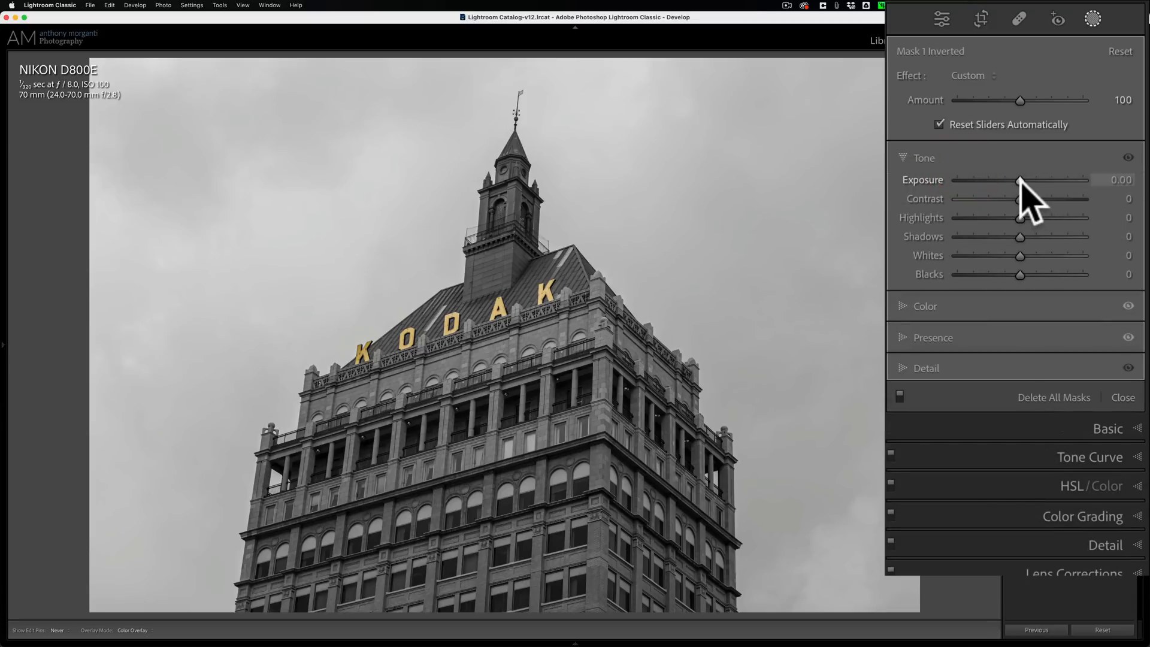
drag(1019, 182, 1014, 182)
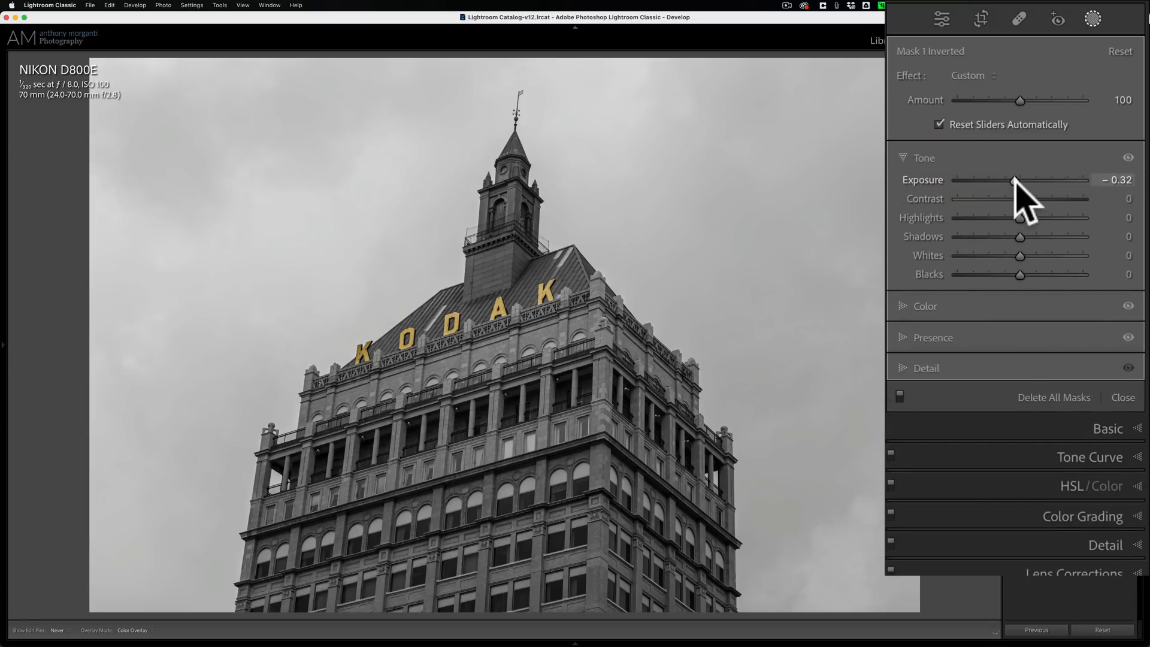
drag(1015, 181, 1023, 181)
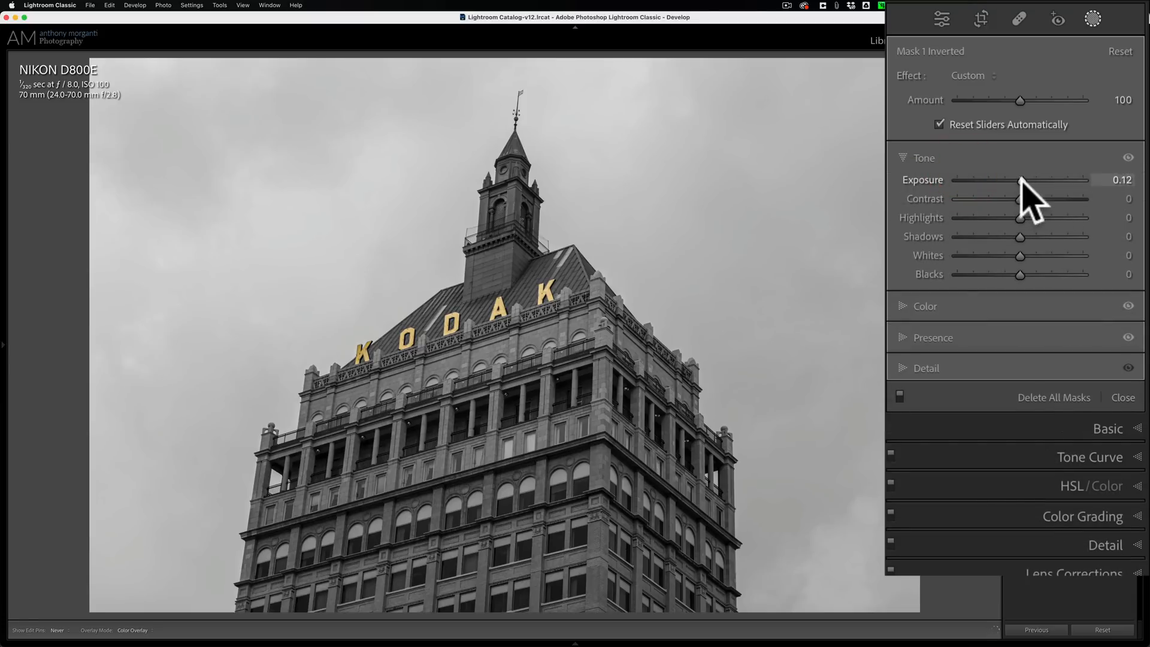
drag(1019, 199, 1036, 199)
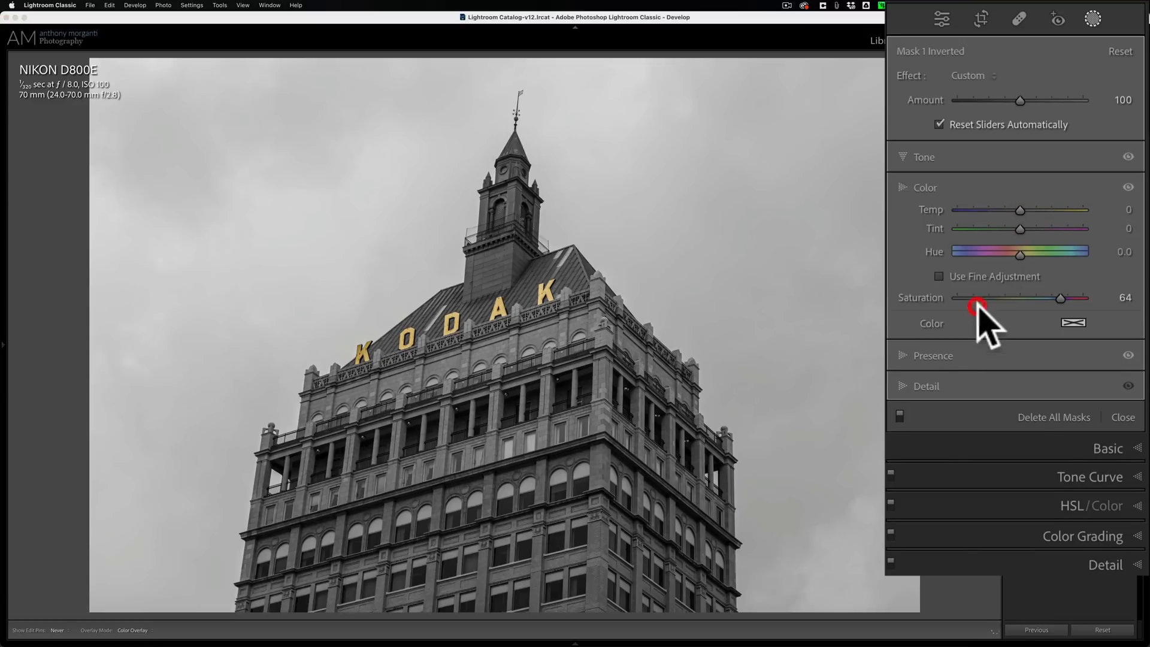
drag(979, 306, 1082, 297)
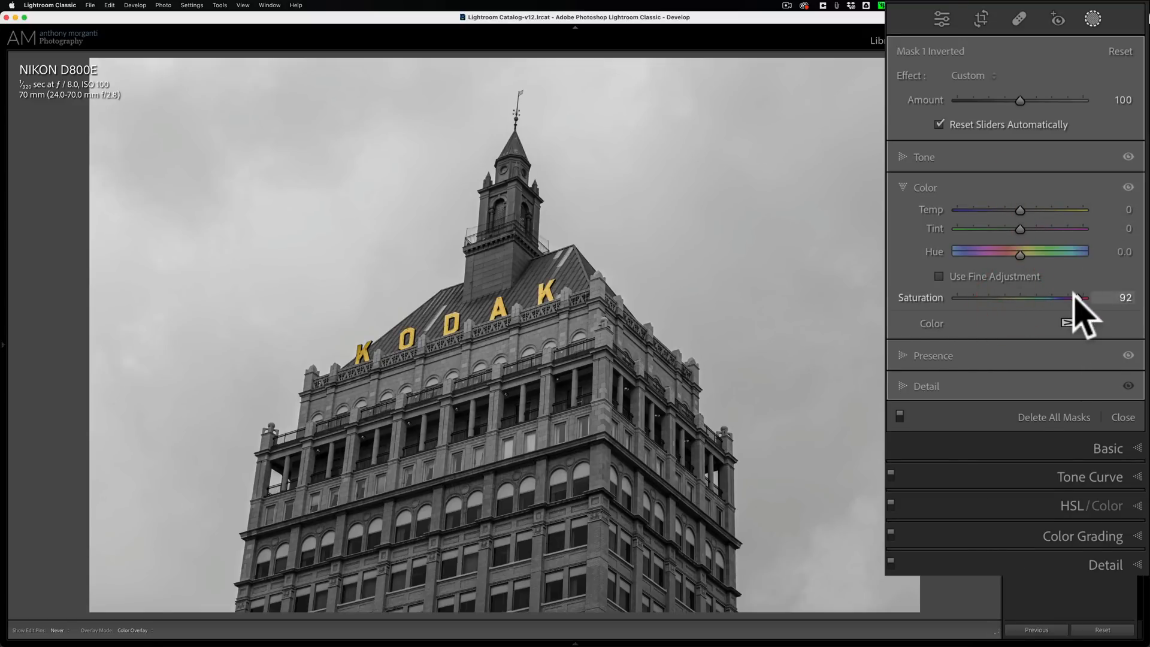
drag(1089, 297, 1067, 297)
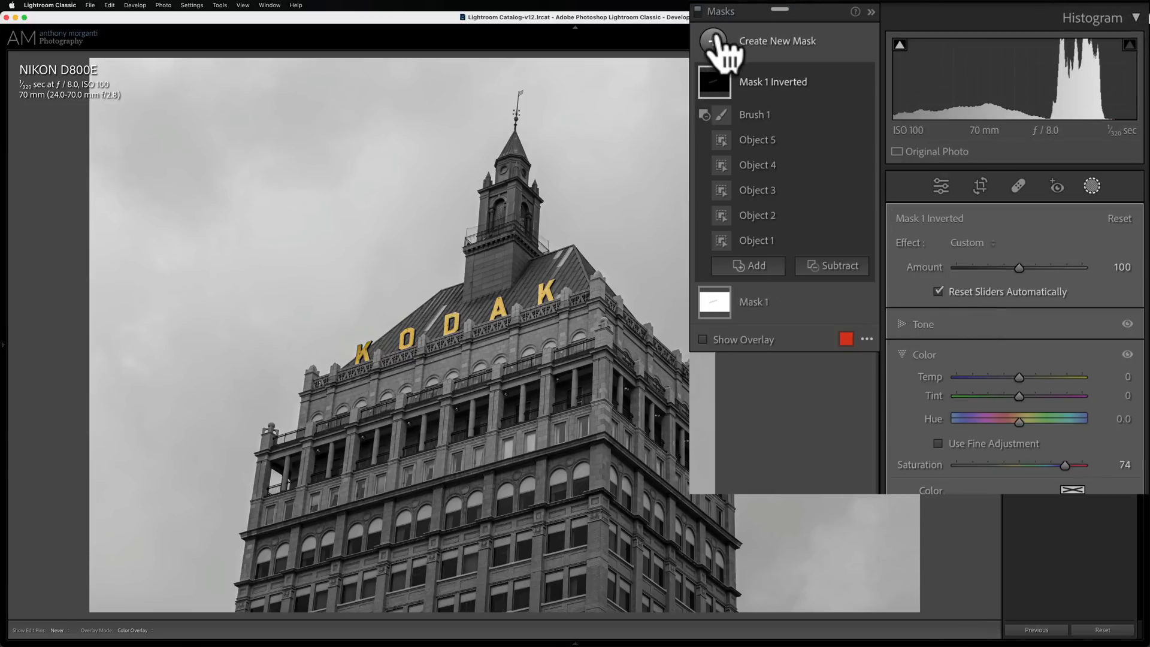
- Create a Select Sky mask with clarity 100, dehaze 57 and added texture for a stormy look
click(712, 41)
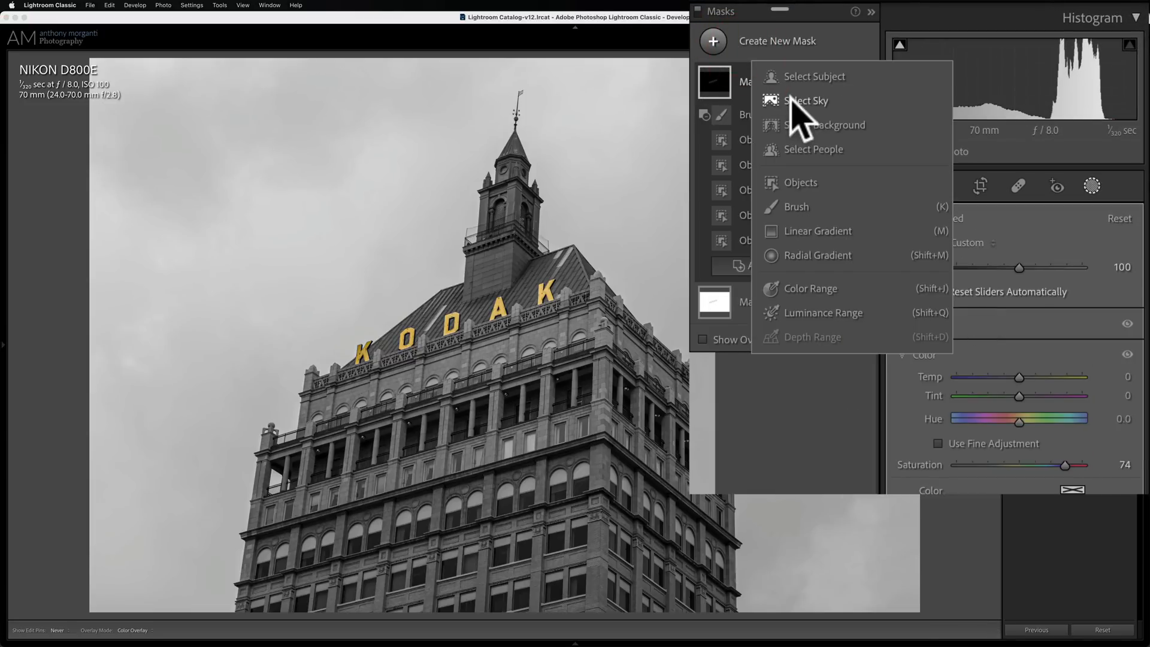
click(805, 100)
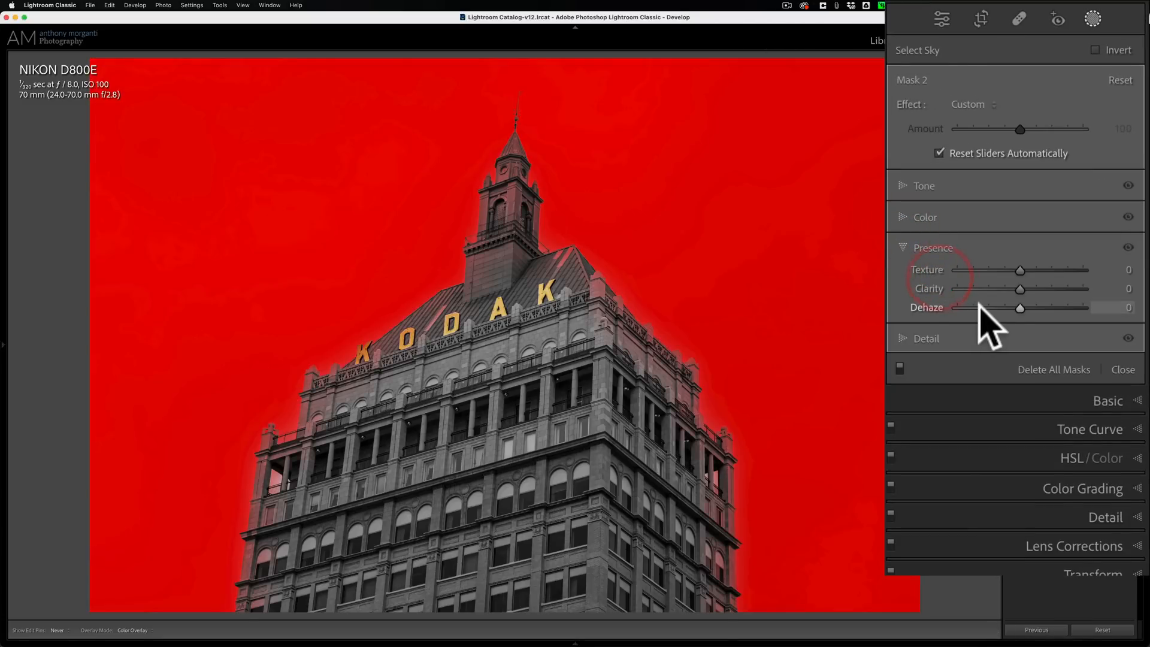
drag(1018, 288, 1083, 289)
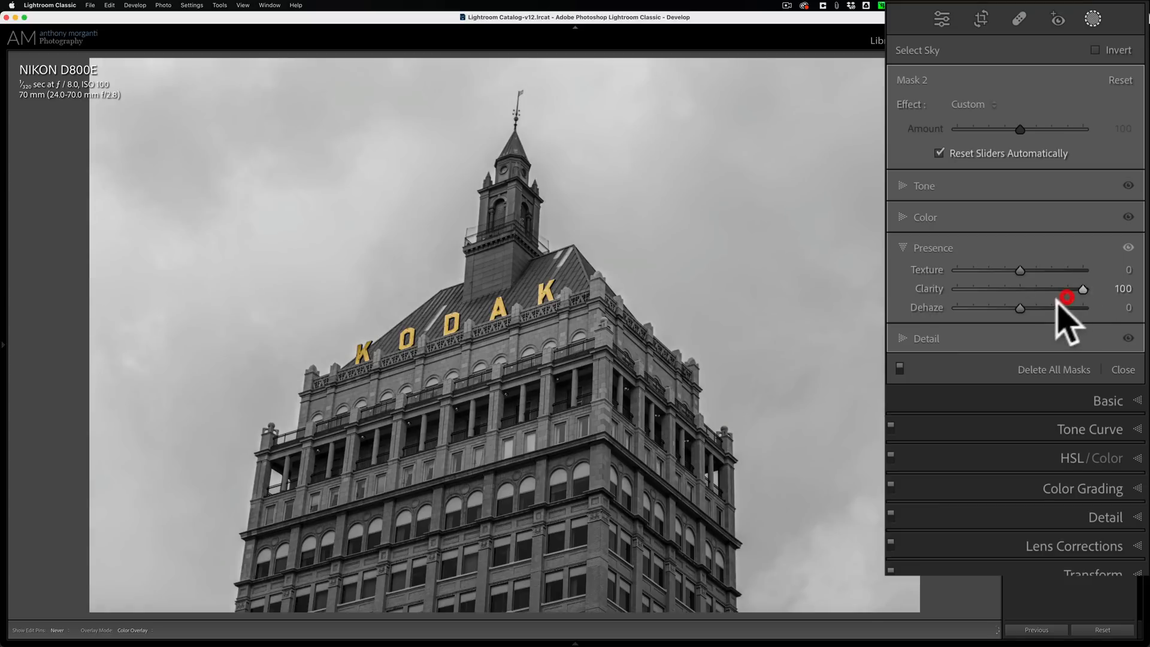
drag(1019, 308, 1071, 308)
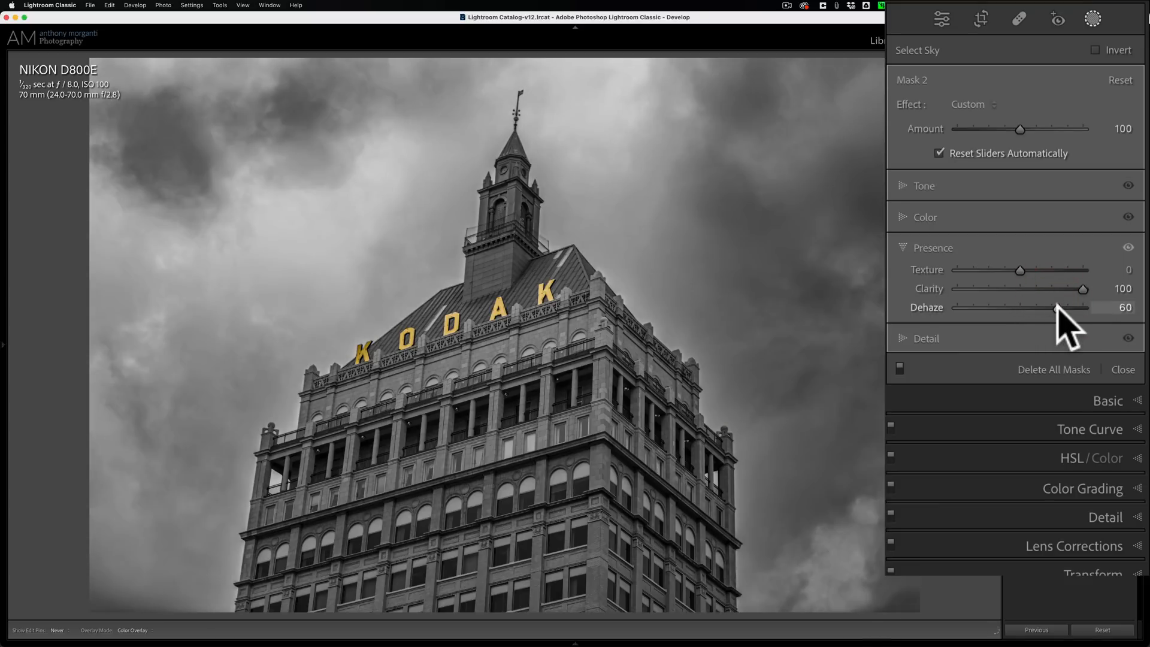
drag(1056, 306, 1049, 306)
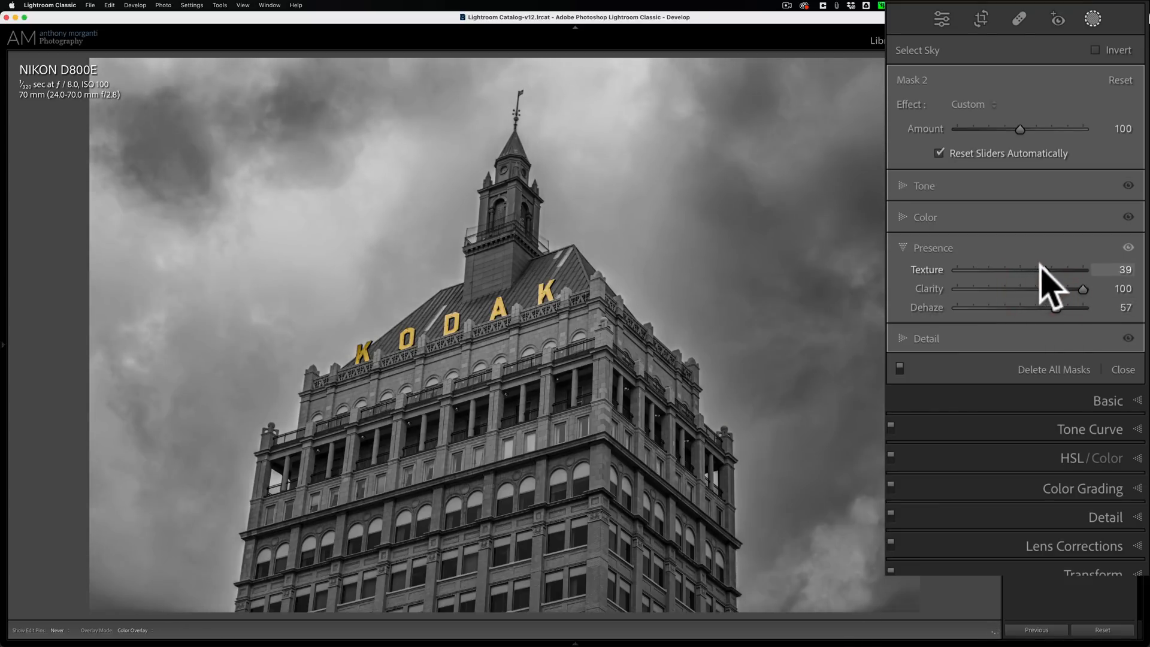
drag(1057, 269, 1049, 270)
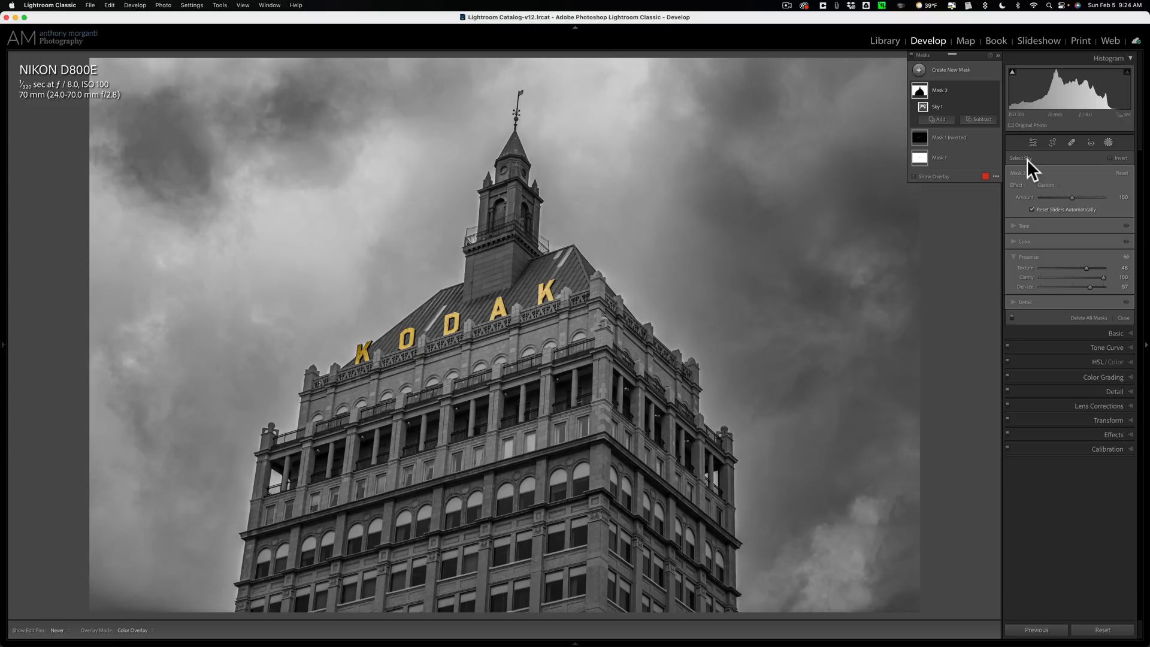
mouse_move(984, 143)
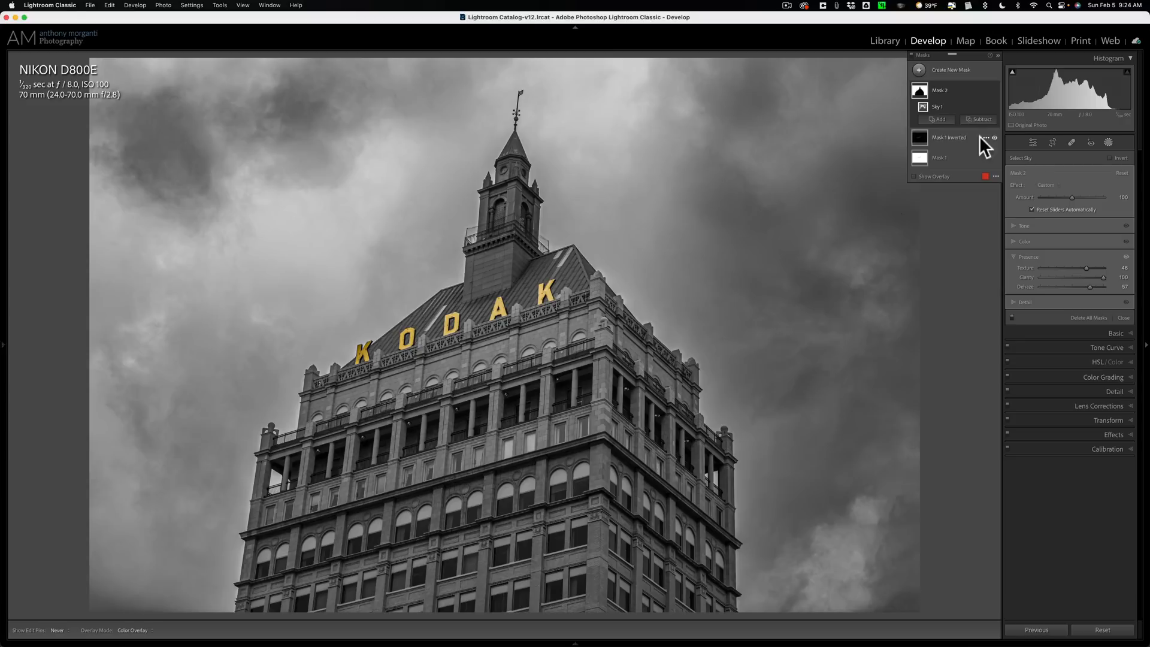
- Return to inverted Mask 1 and adjust the KODAK letters' saturation, leaving them vivid yellow
click(949, 137)
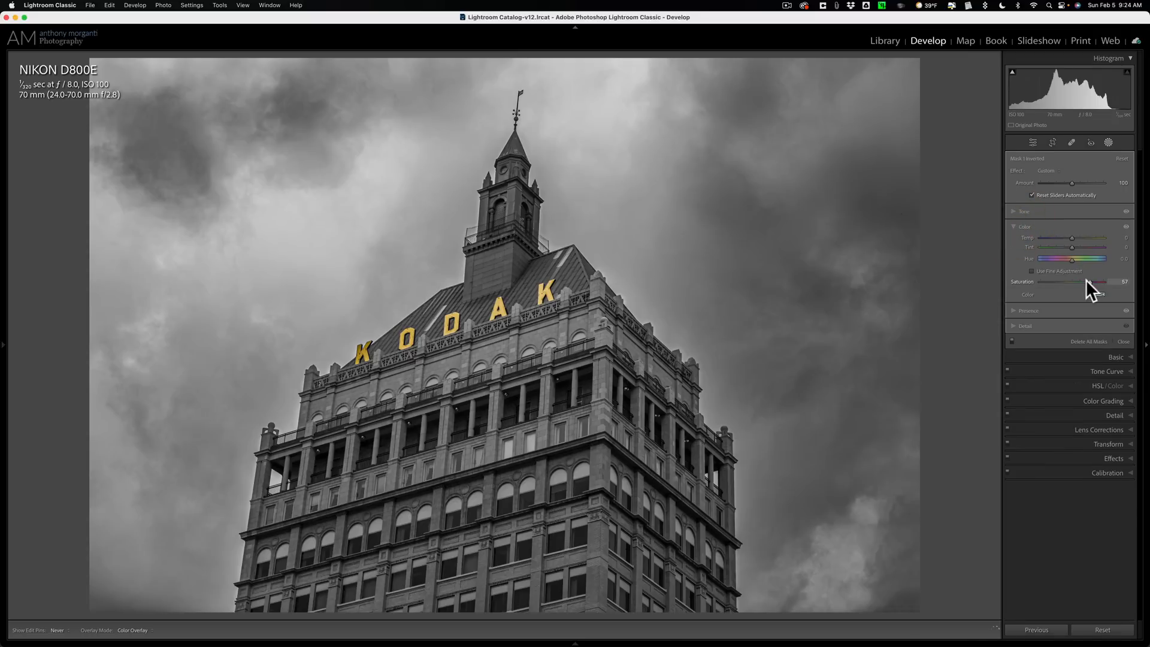
drag(1092, 281, 1072, 281)
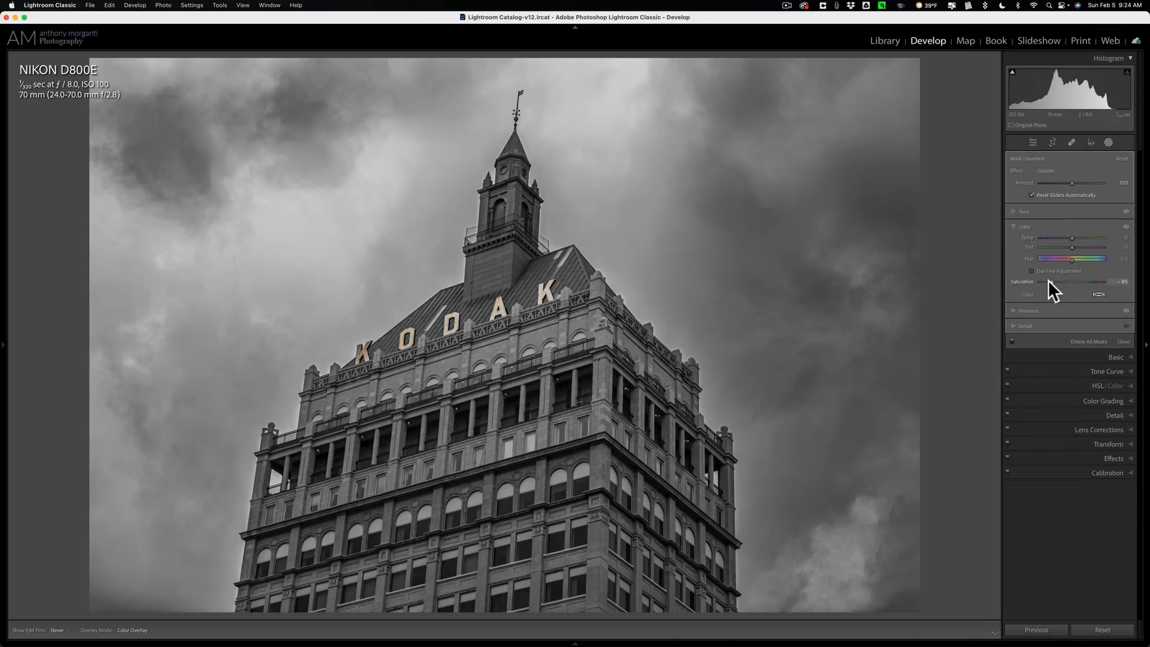
drag(1074, 285, 1092, 286)
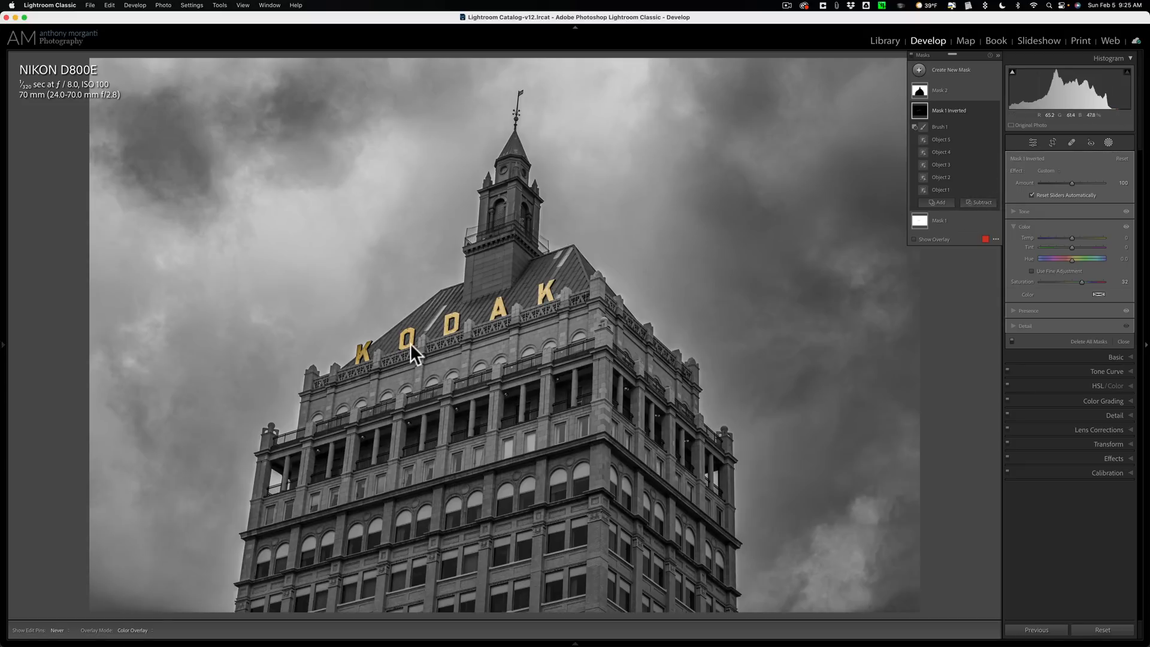
mouse_move(1074, 304)
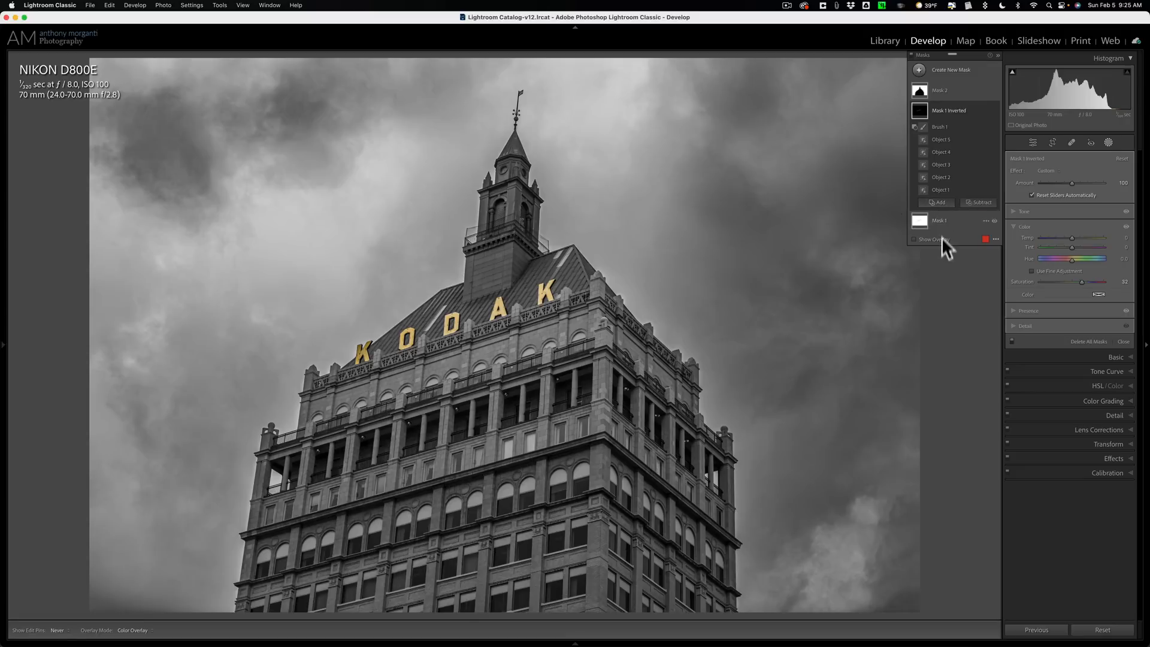
mouse_move(590, 304)
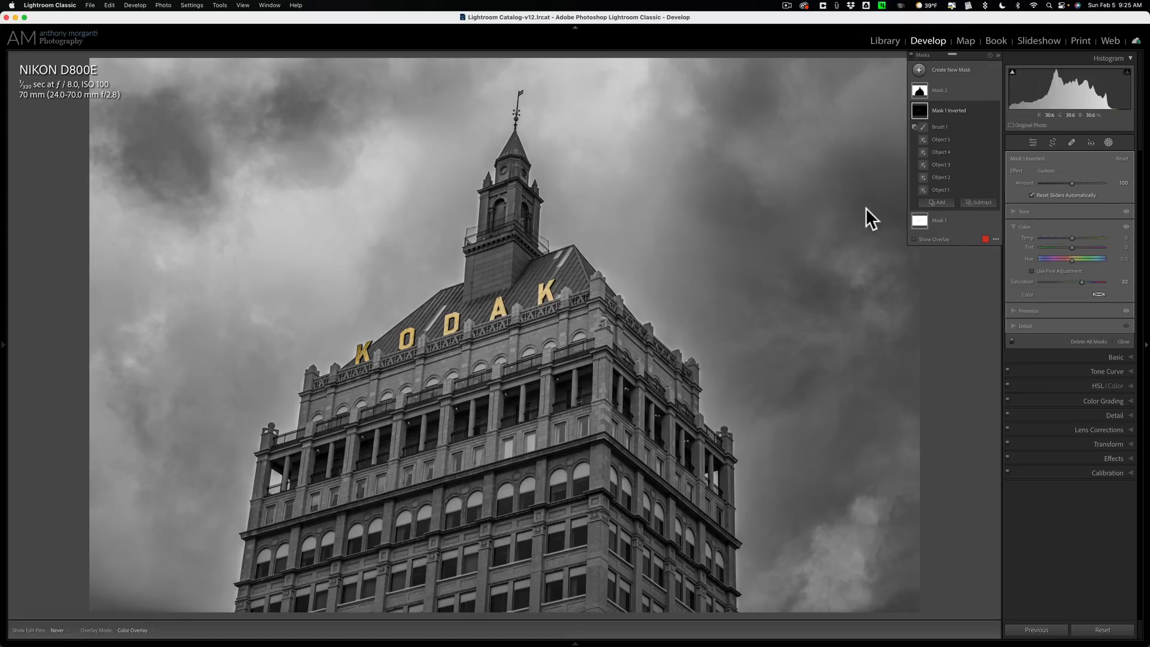
mouse_move(1032, 213)
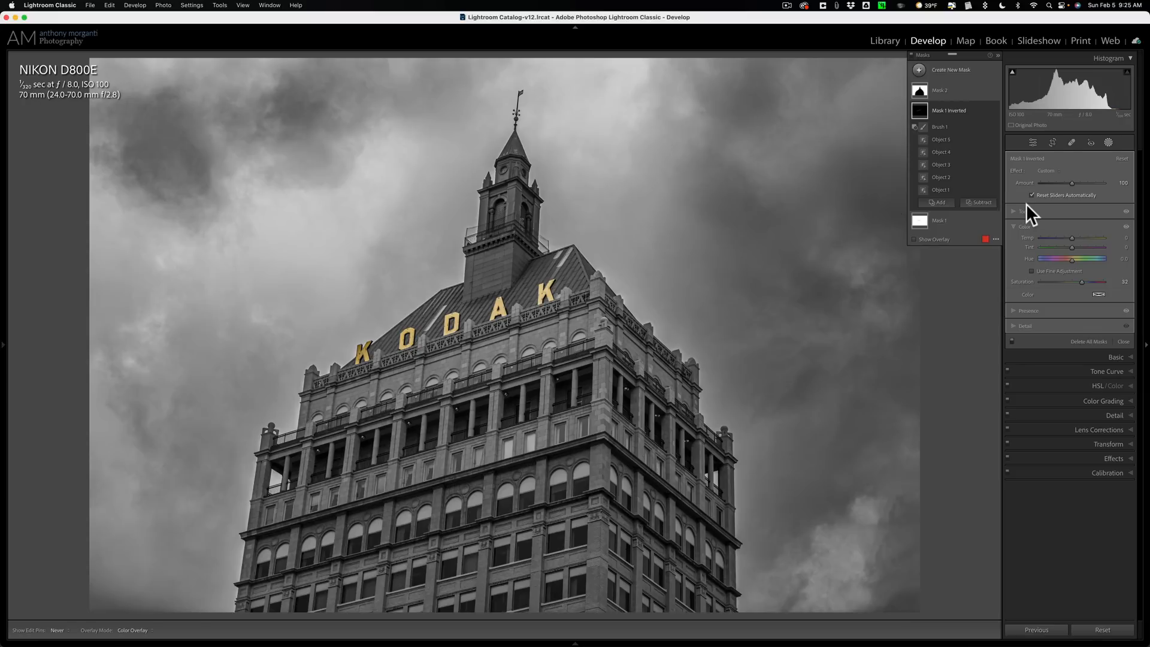